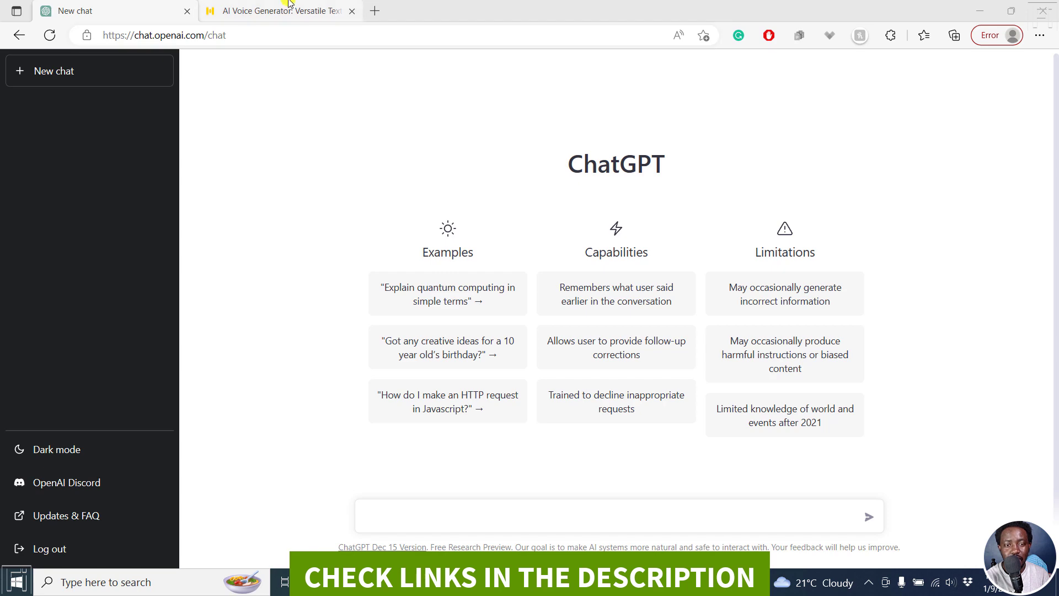
# - Move between the ChatGPT chat and the Murf AI page, landing on Murf AI
pyautogui.click(277, 11)
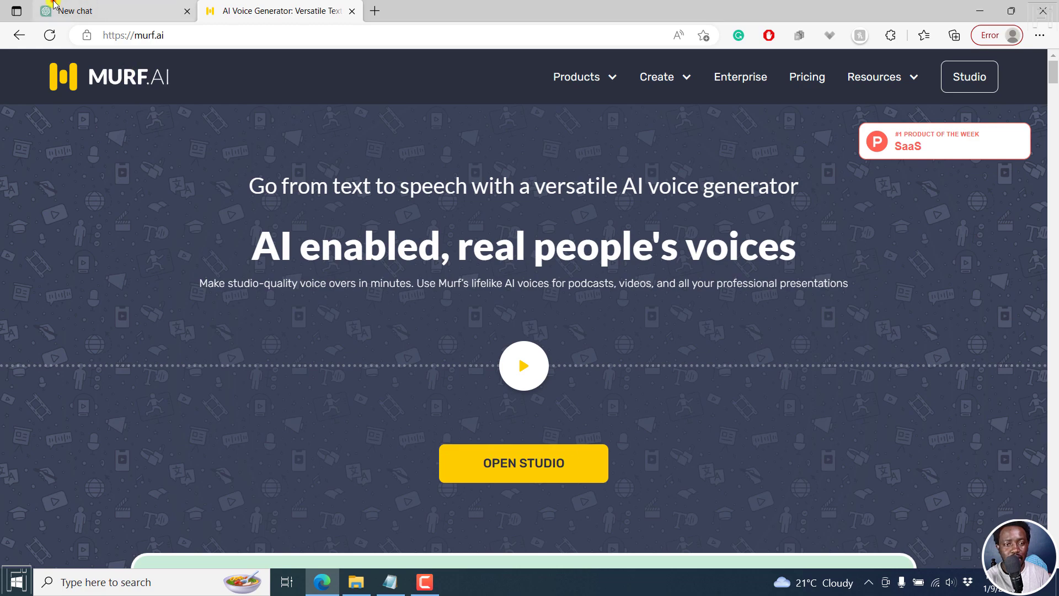
pyautogui.click(101, 11)
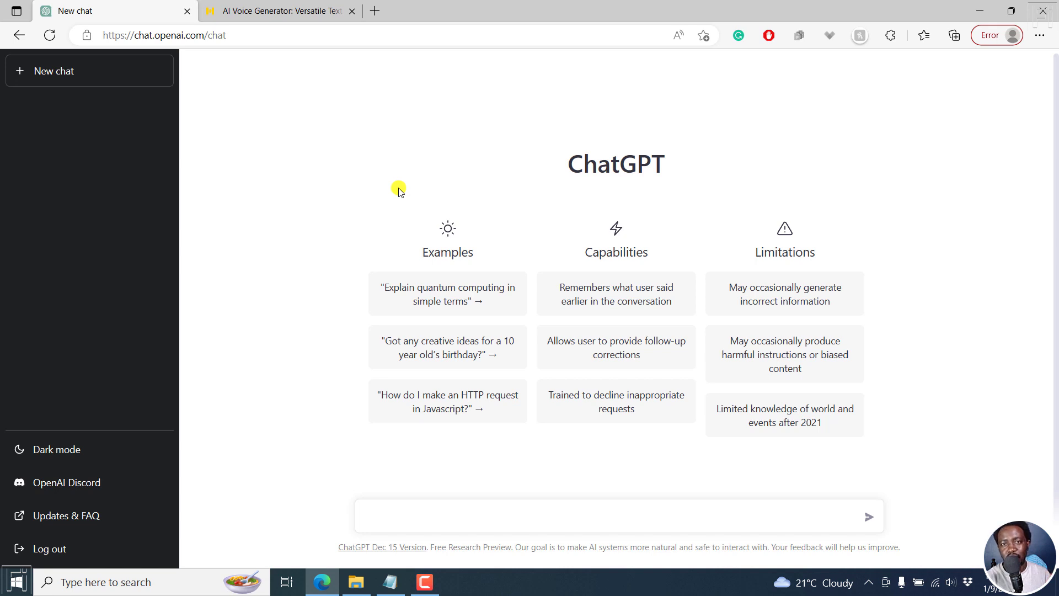
pyautogui.click(608, 517)
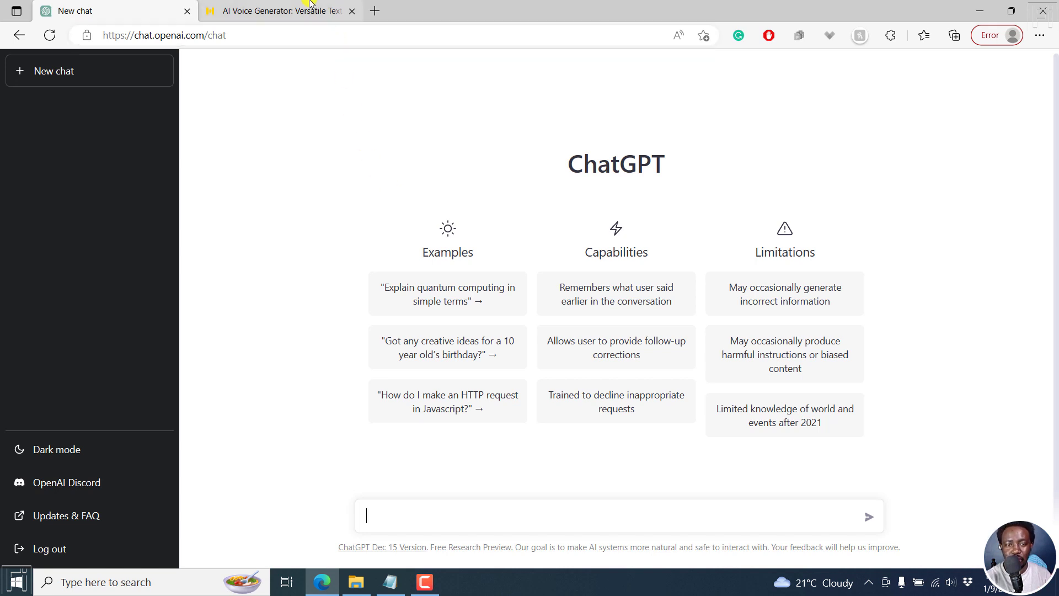
pyautogui.moveTo(212, 93)
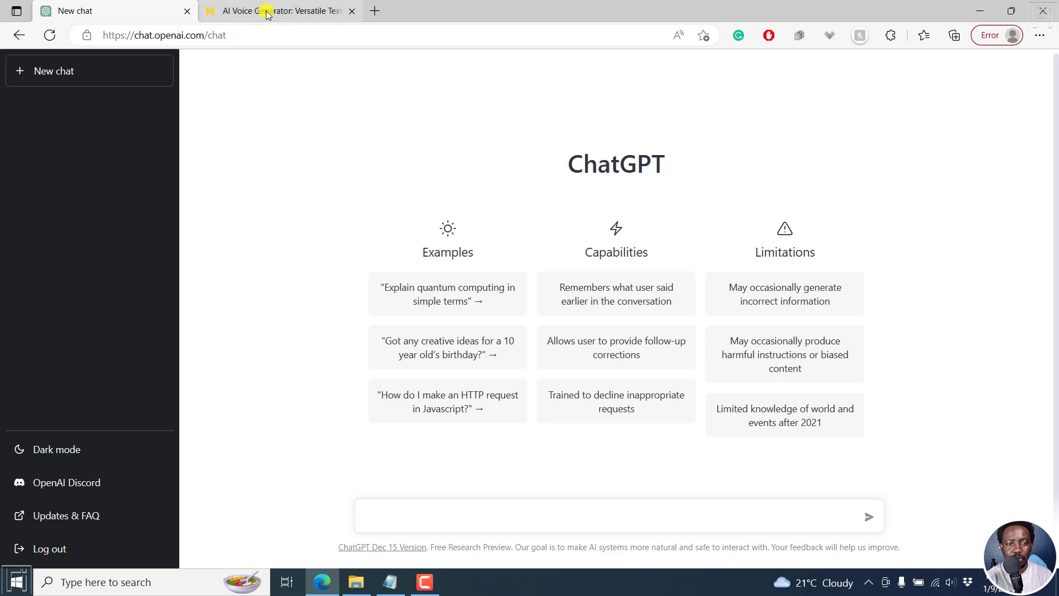
pyautogui.click(279, 12)
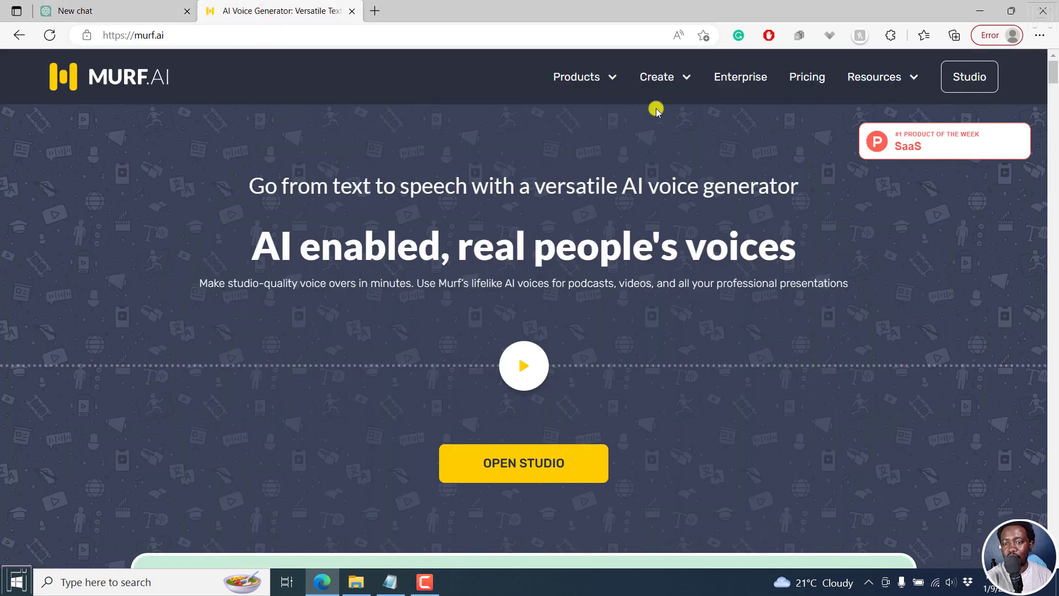
pyautogui.click(656, 76)
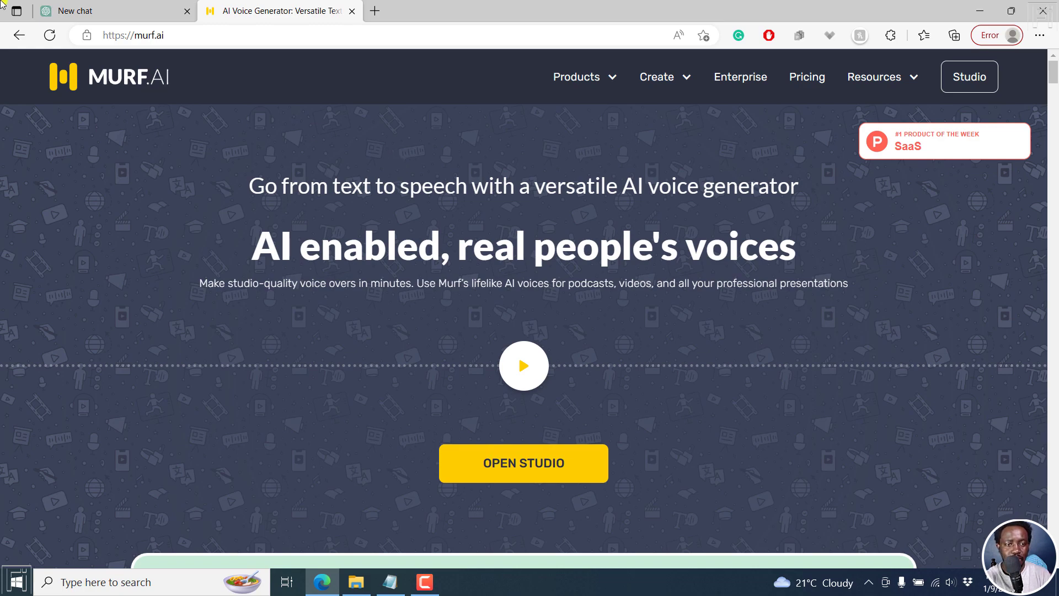
# - Ask ChatGPT to write a YouTube script on the best places to visit in Kenya
pyautogui.click(115, 11)
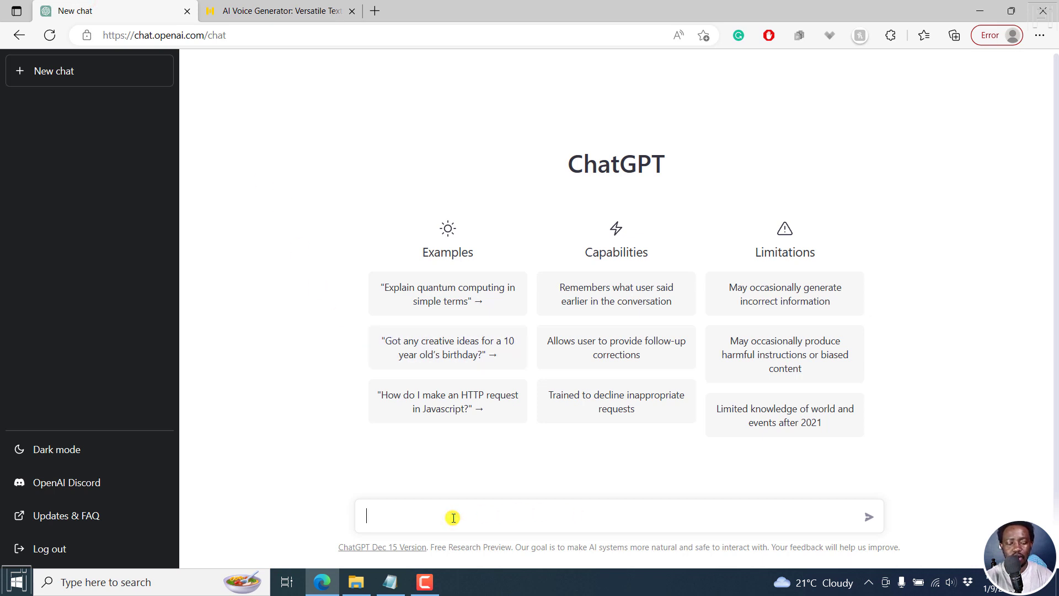
pyautogui.write('Write a script on the')
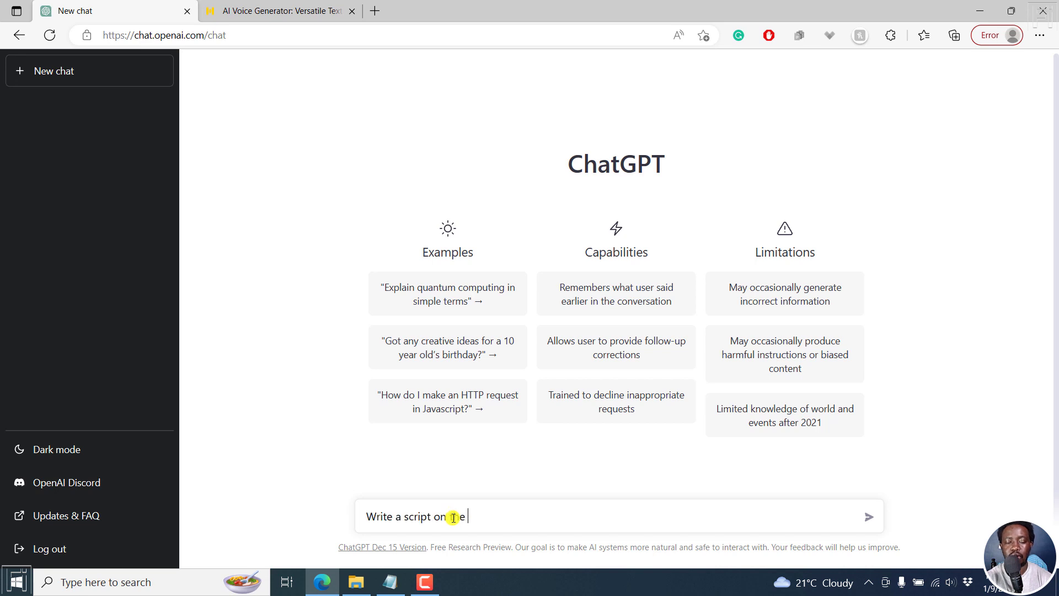
pyautogui.write('best places to visit in Ke')
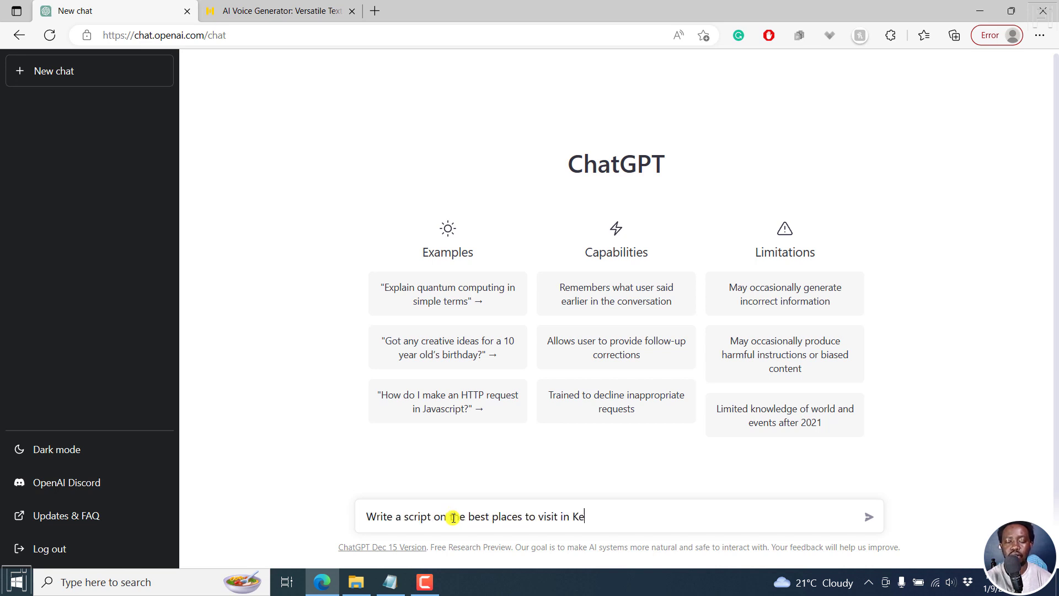
pyautogui.write('nya')
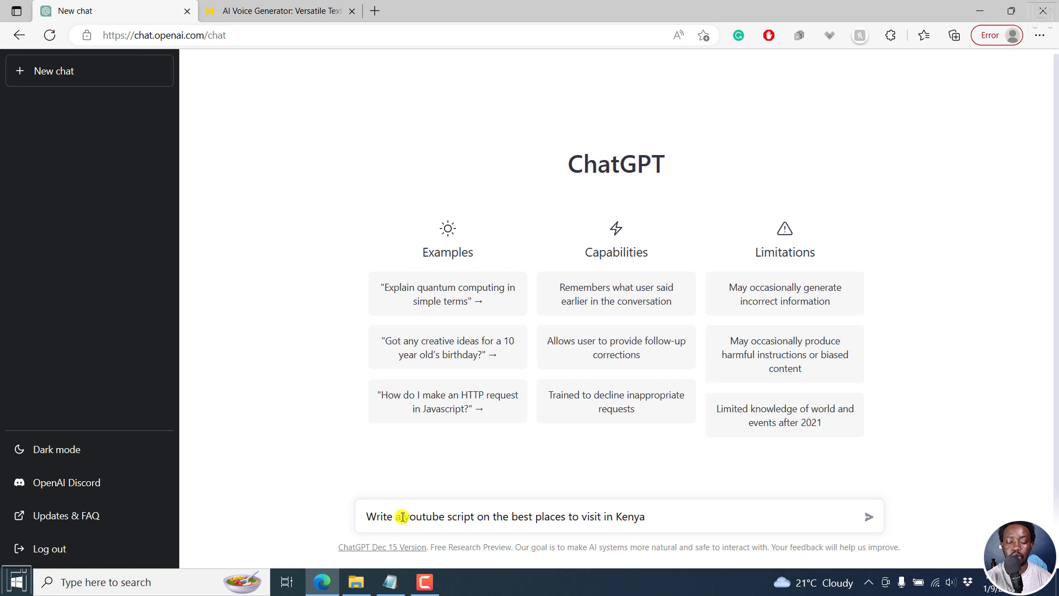
pyautogui.click(868, 516)
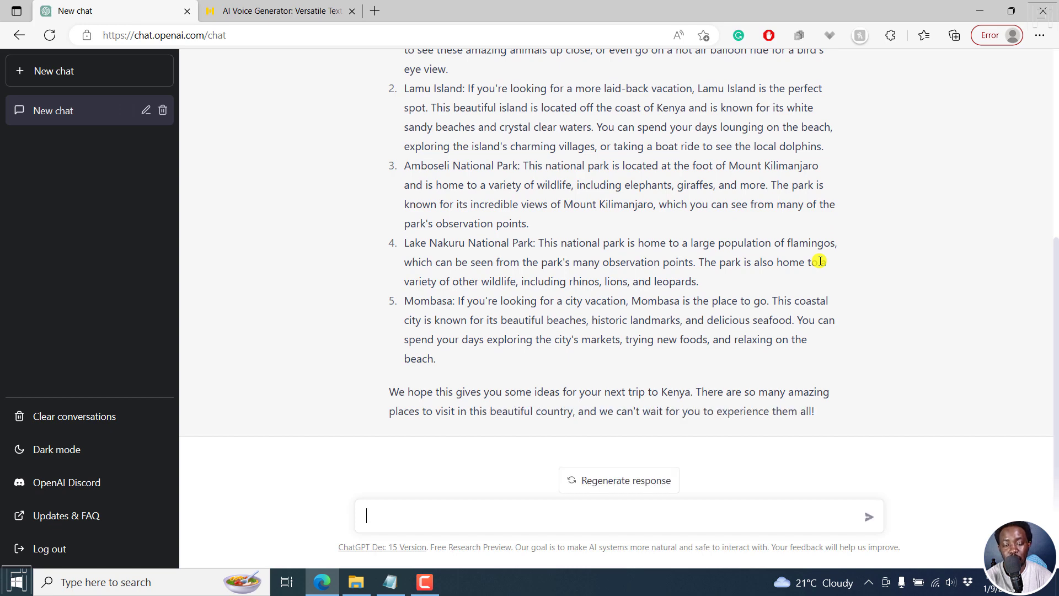
# - Review the generated Kenya script and go back to the Murf AI page
pyautogui.scroll(3)
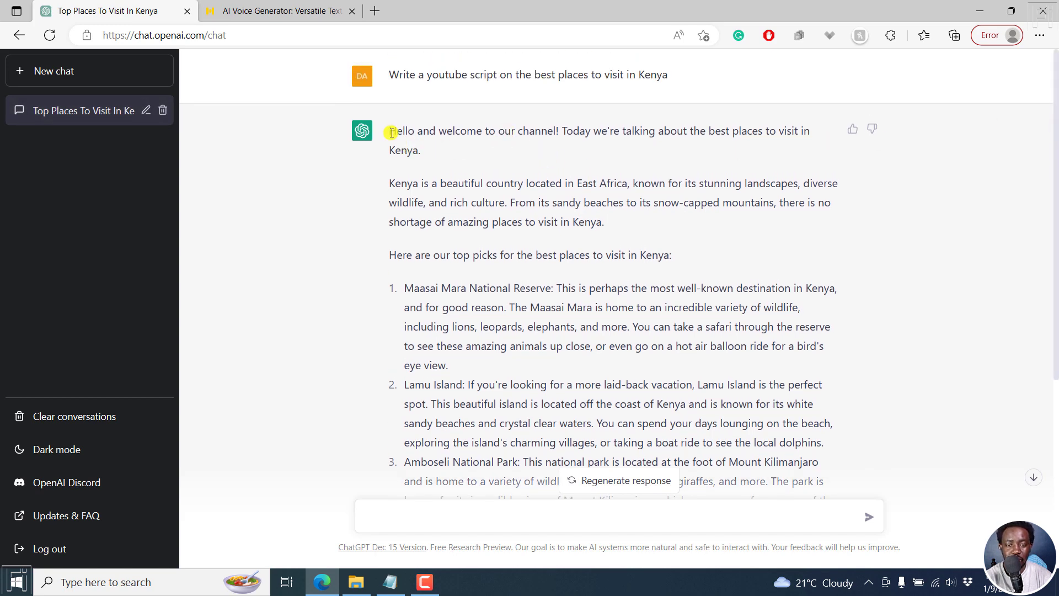
pyautogui.scroll(-3)
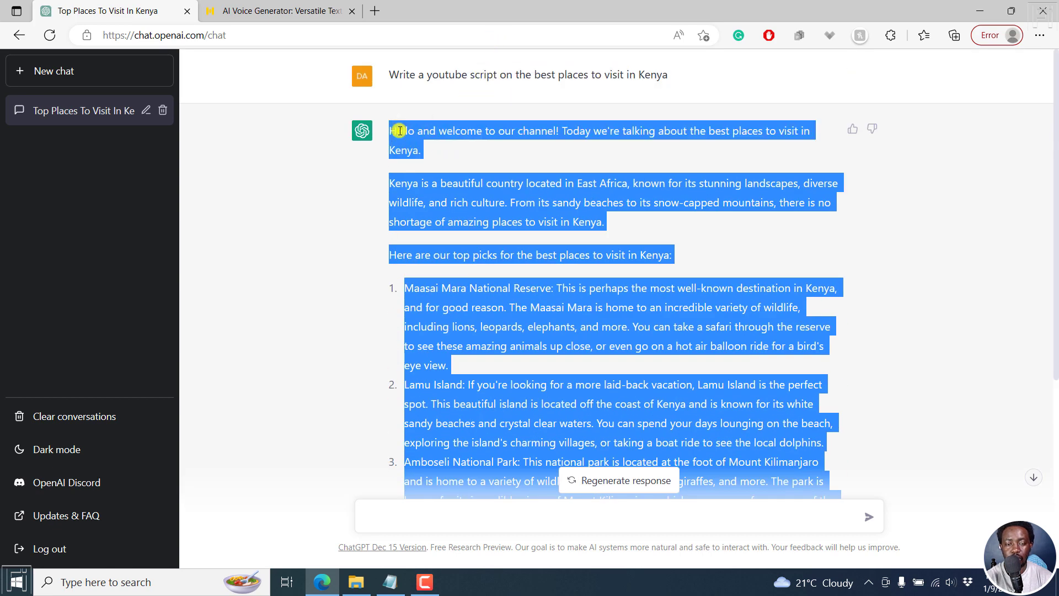
pyautogui.click(277, 11)
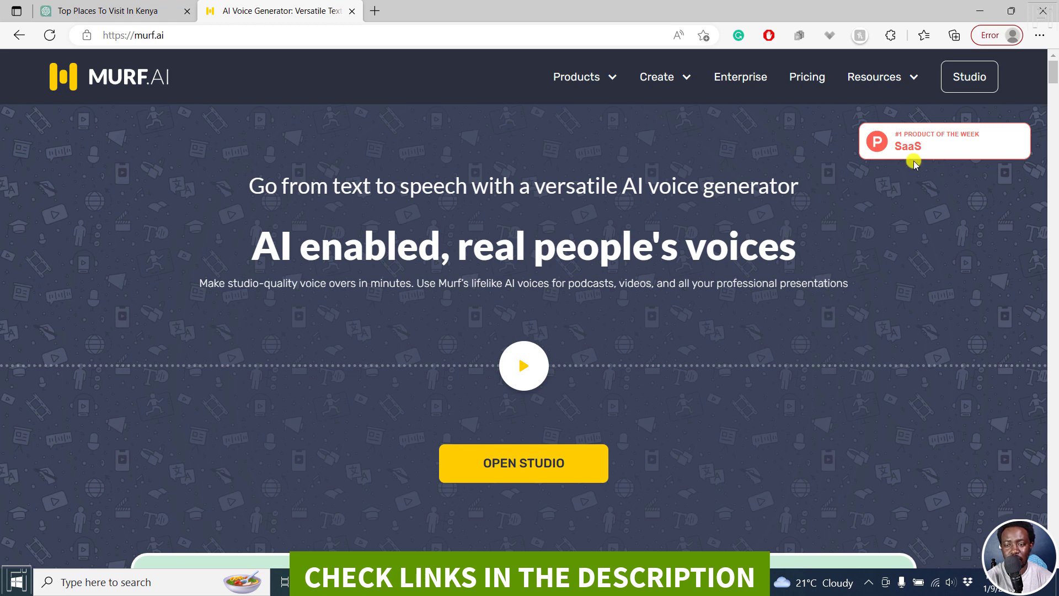
# - Create a new Audiobook project 'My Awesome Project' in Murf Studio
pyautogui.click(523, 462)
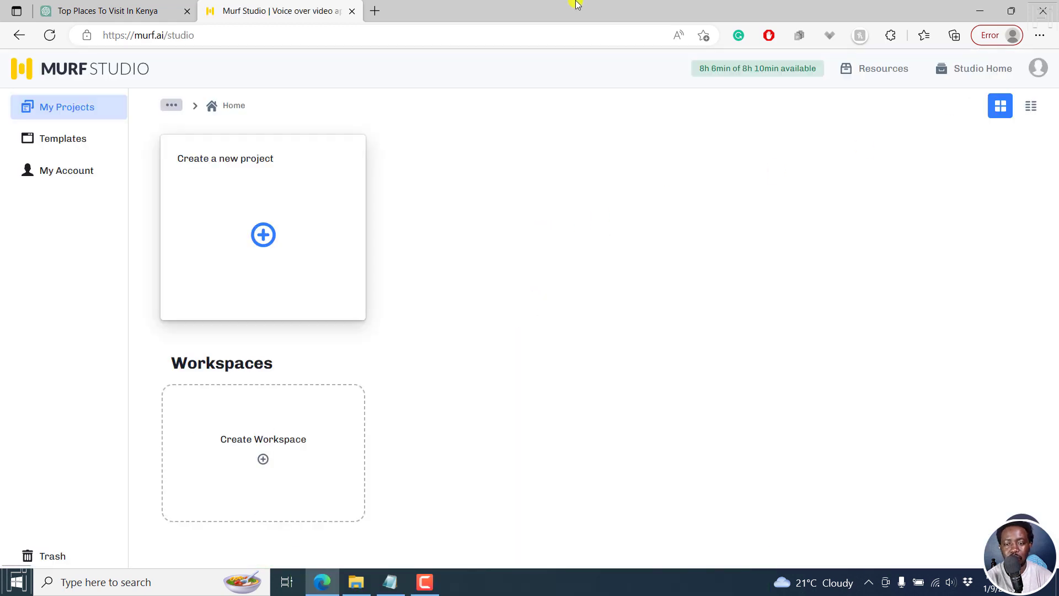
pyautogui.moveTo(282, 242)
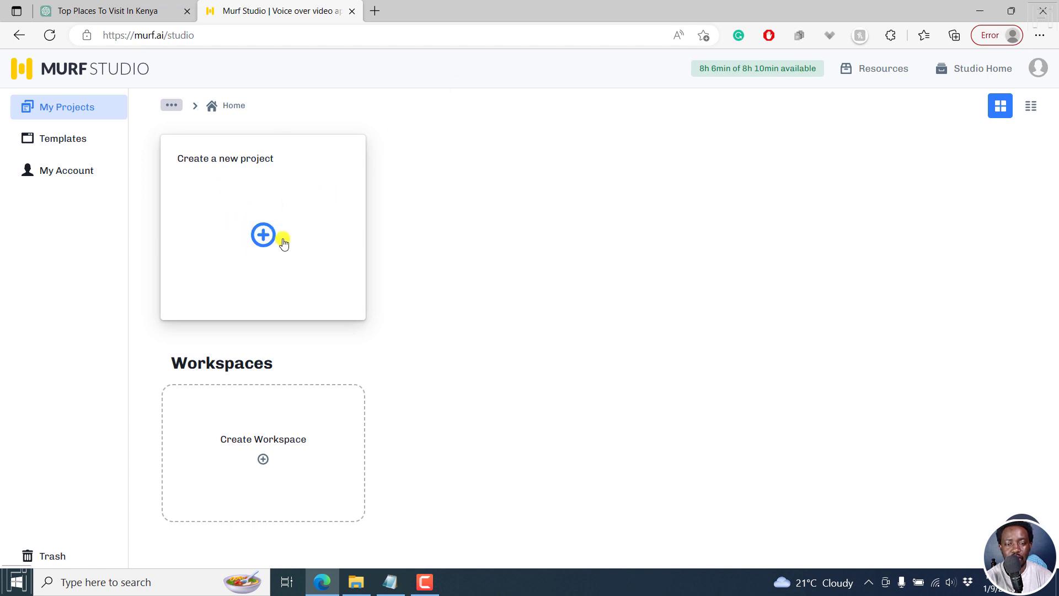
pyautogui.click(263, 234)
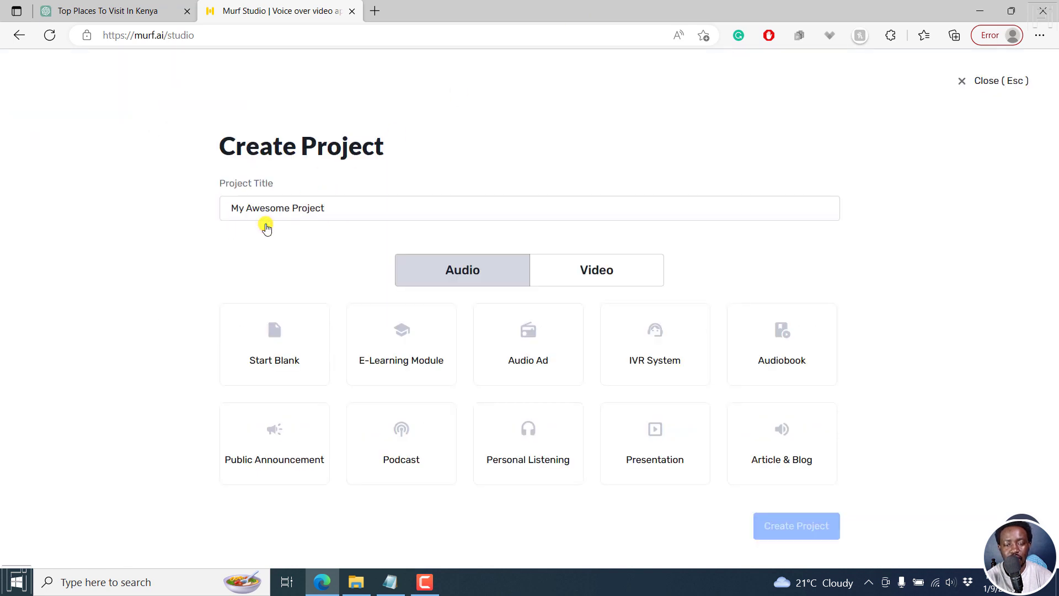
pyautogui.moveTo(463, 269)
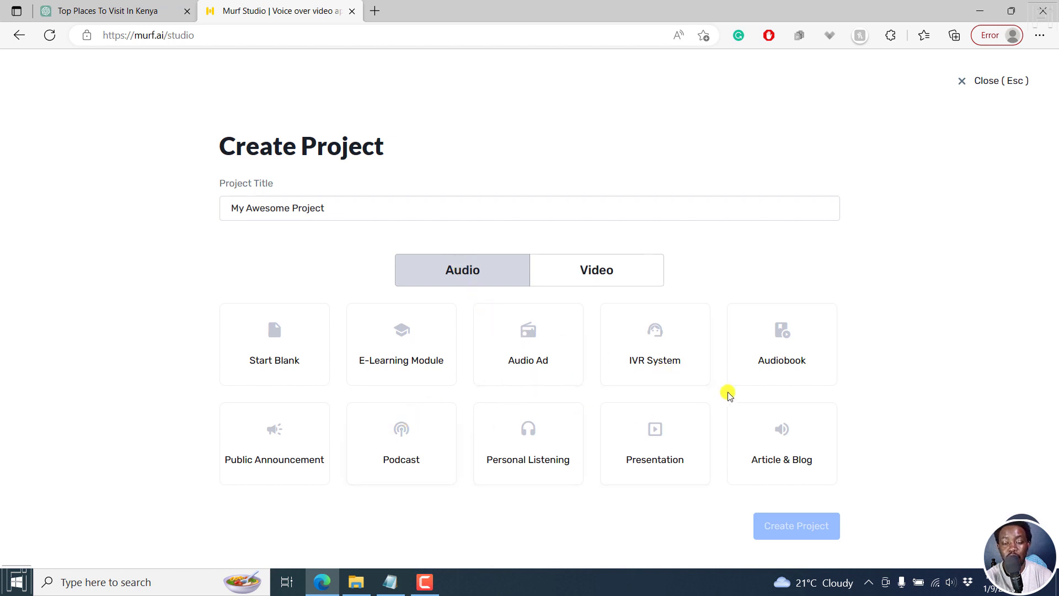
pyautogui.click(781, 343)
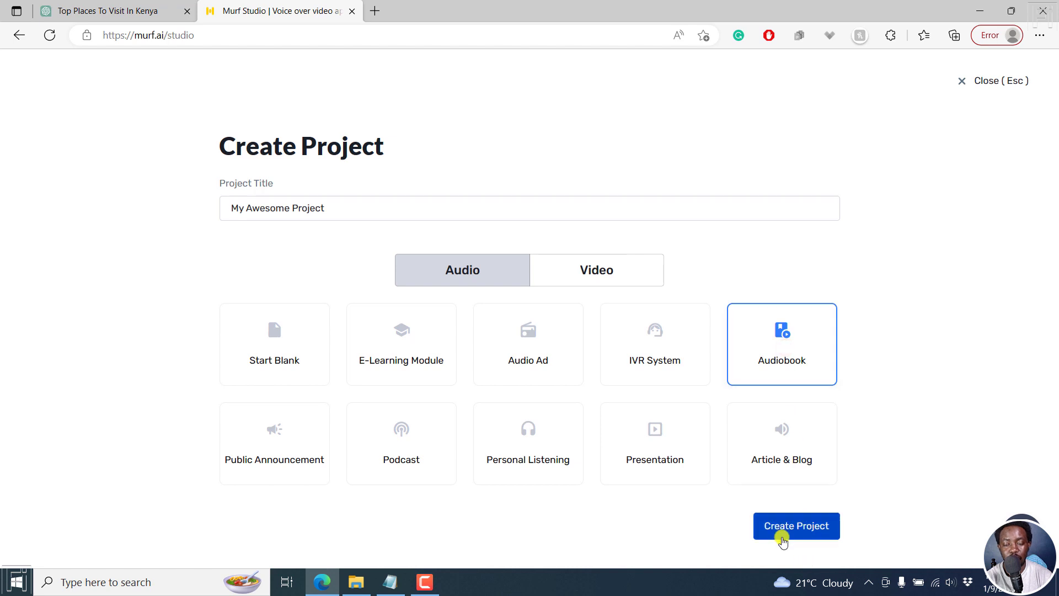
pyautogui.click(796, 525)
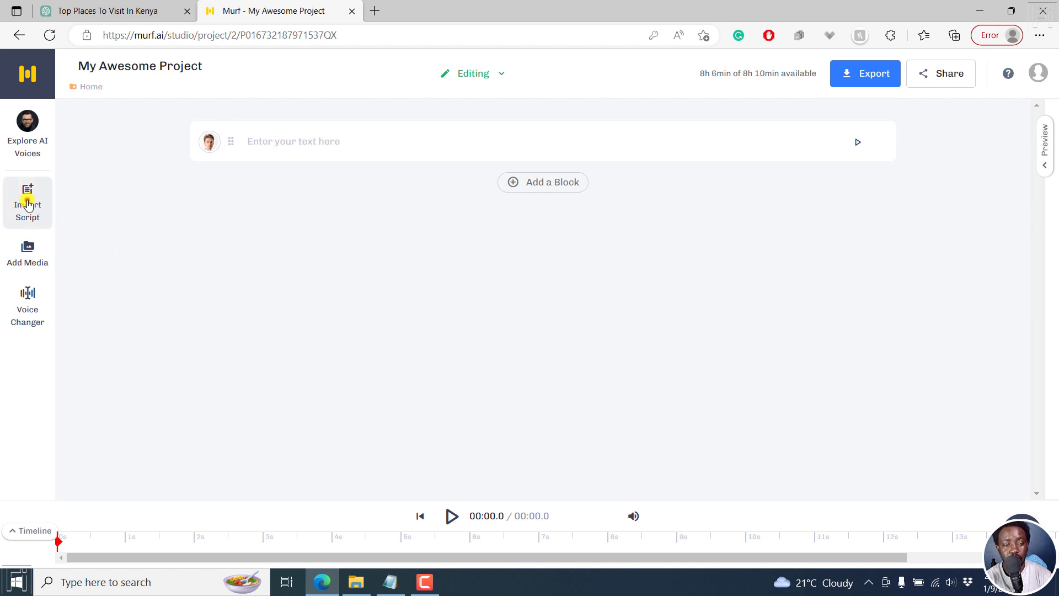
# - Import Kenya.txt as the script, split by paragraphs into blocks
pyautogui.click(27, 203)
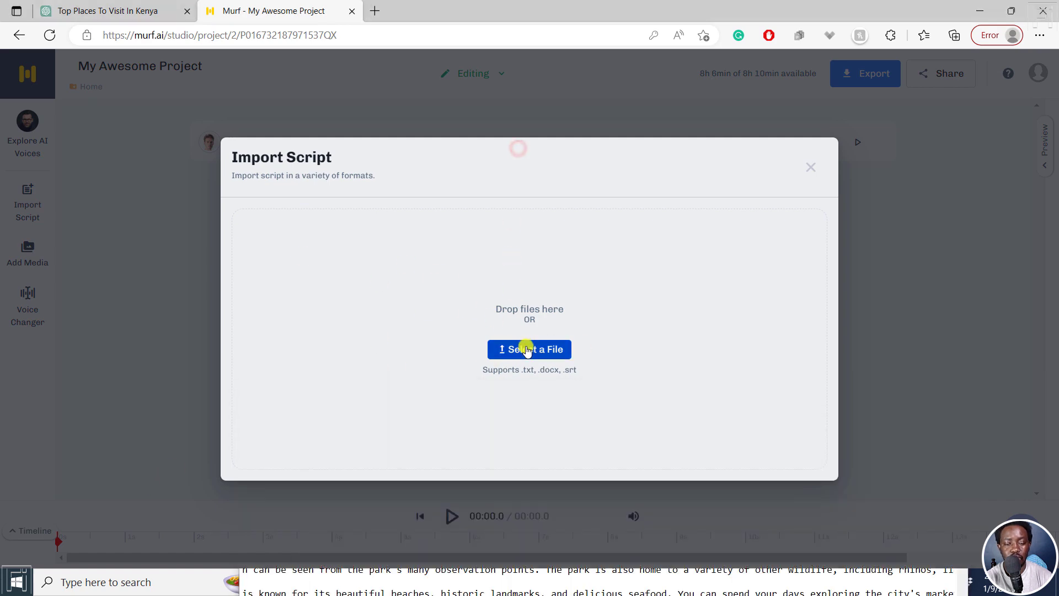
pyautogui.click(530, 350)
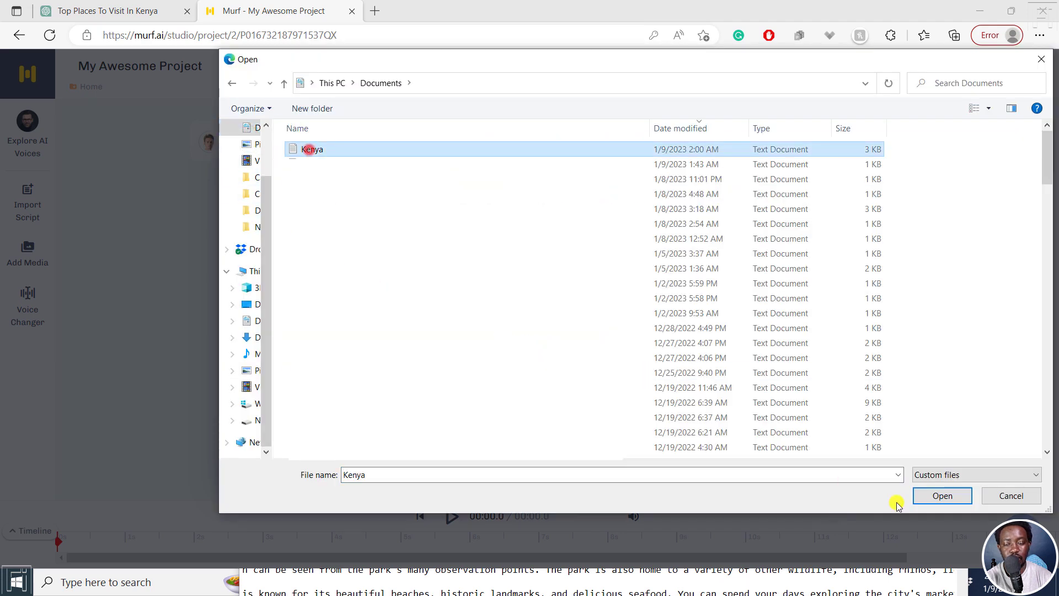
pyautogui.click(943, 495)
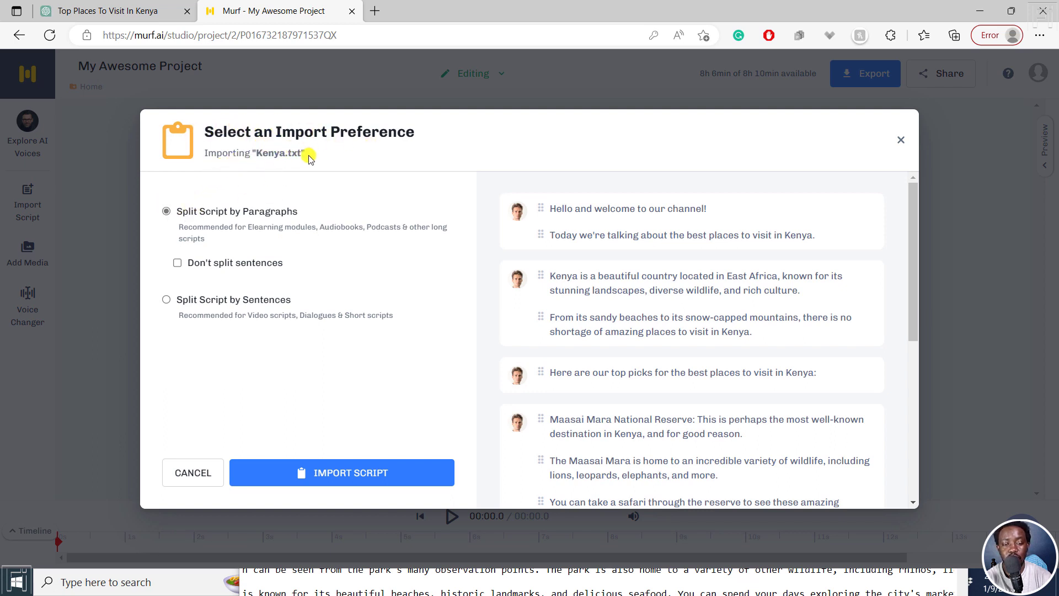
pyautogui.moveTo(223, 218)
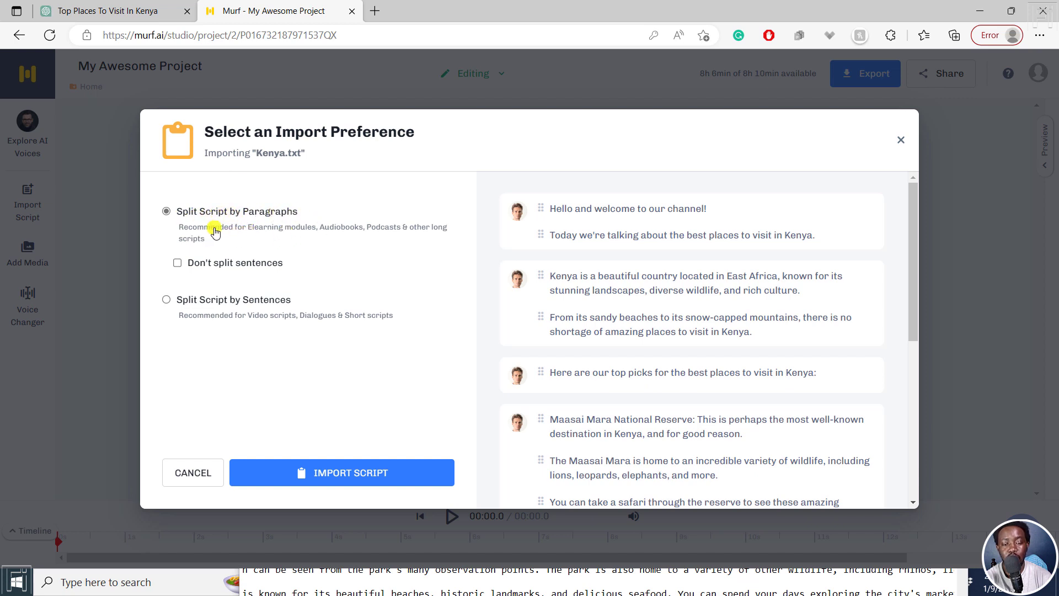
pyautogui.moveTo(357, 238)
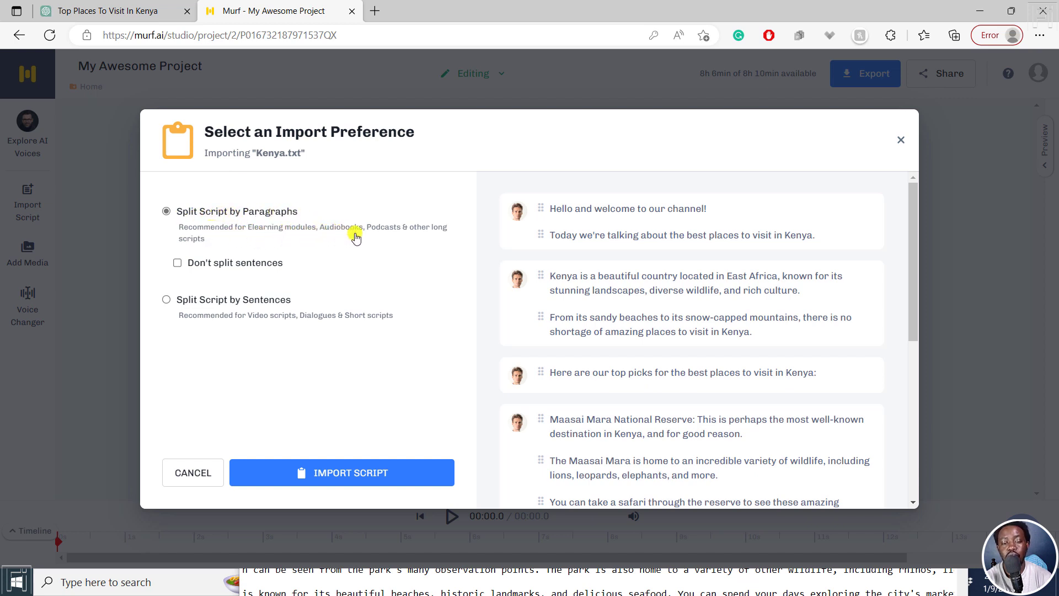
pyautogui.moveTo(411, 251)
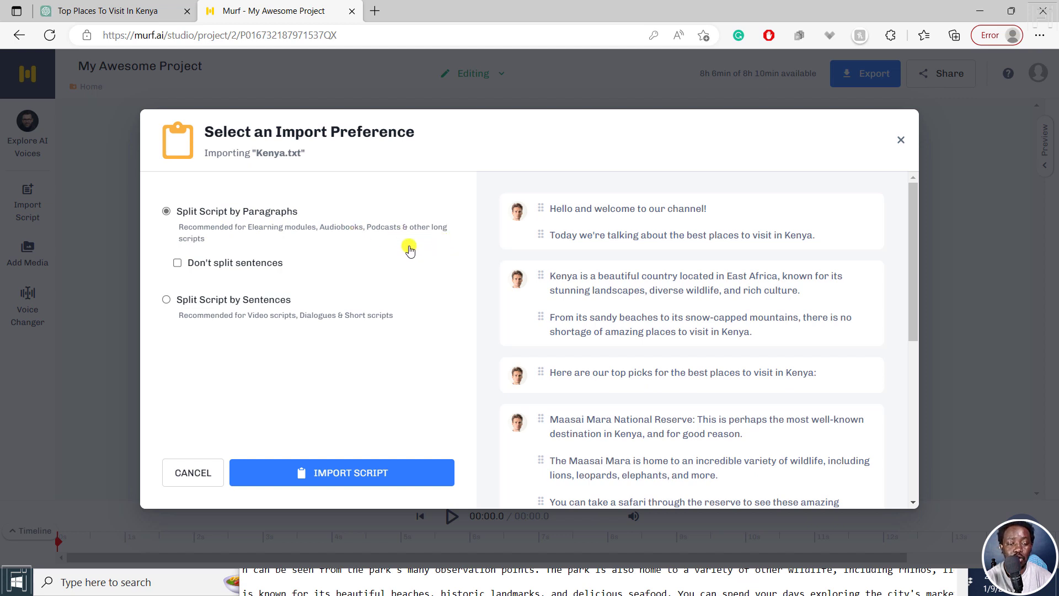
pyautogui.moveTo(194, 307)
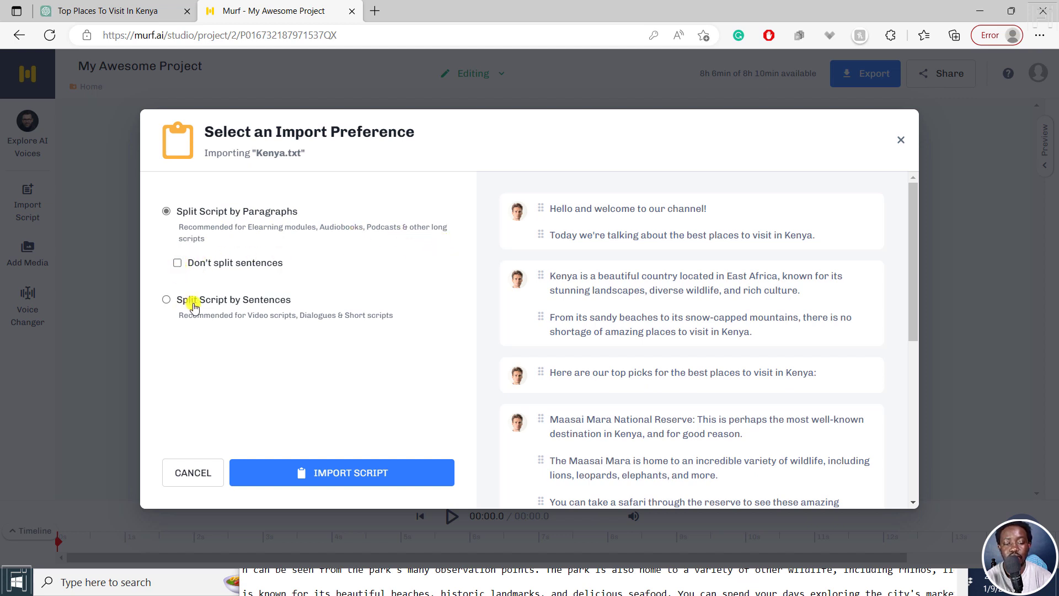
pyautogui.moveTo(295, 237)
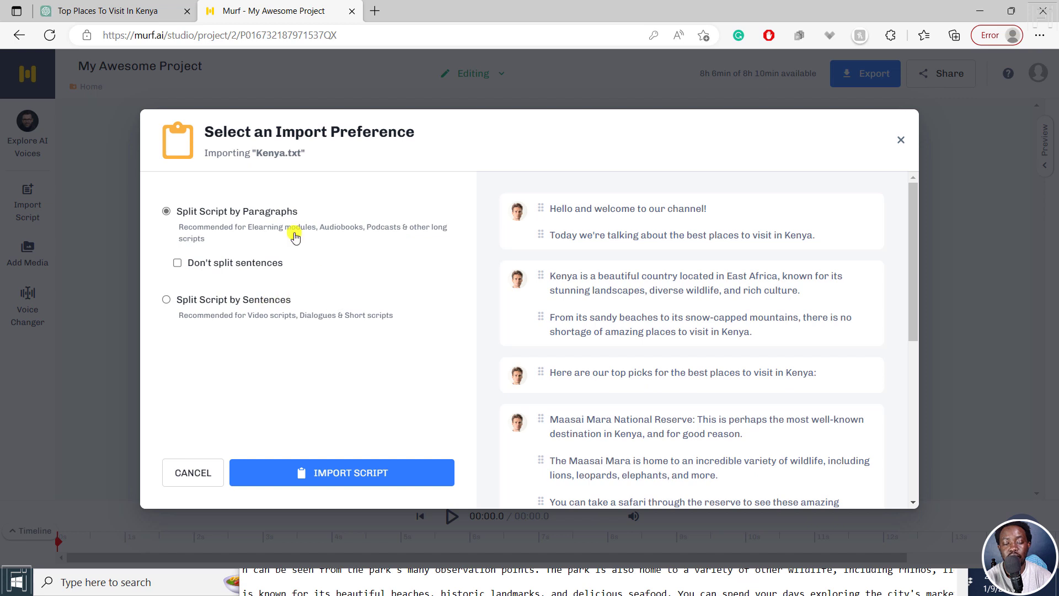
pyautogui.moveTo(809, 169)
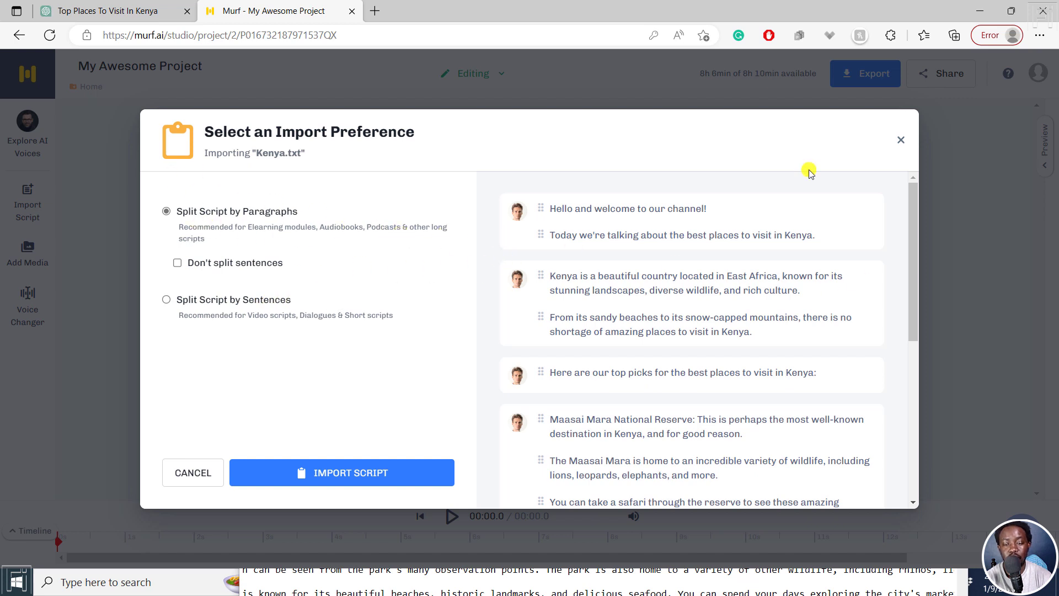
pyautogui.moveTo(519, 213)
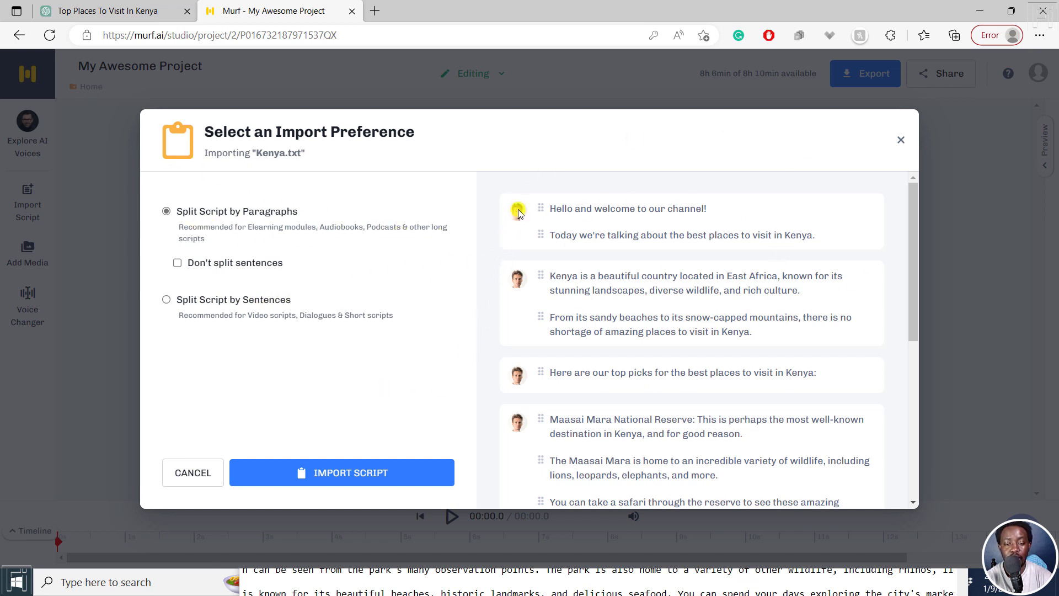
pyautogui.moveTo(509, 305)
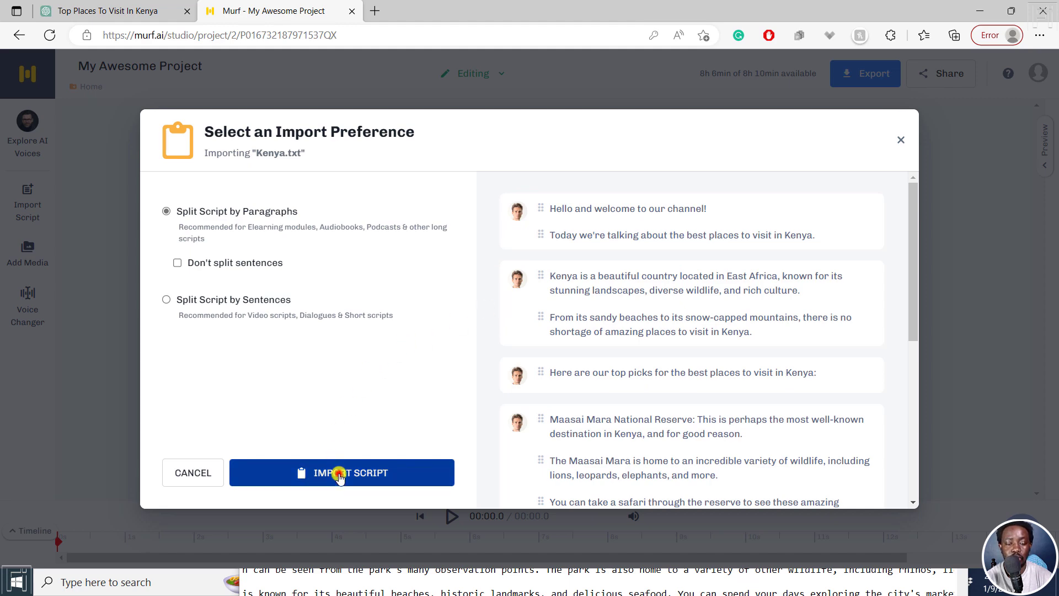
pyautogui.click(341, 472)
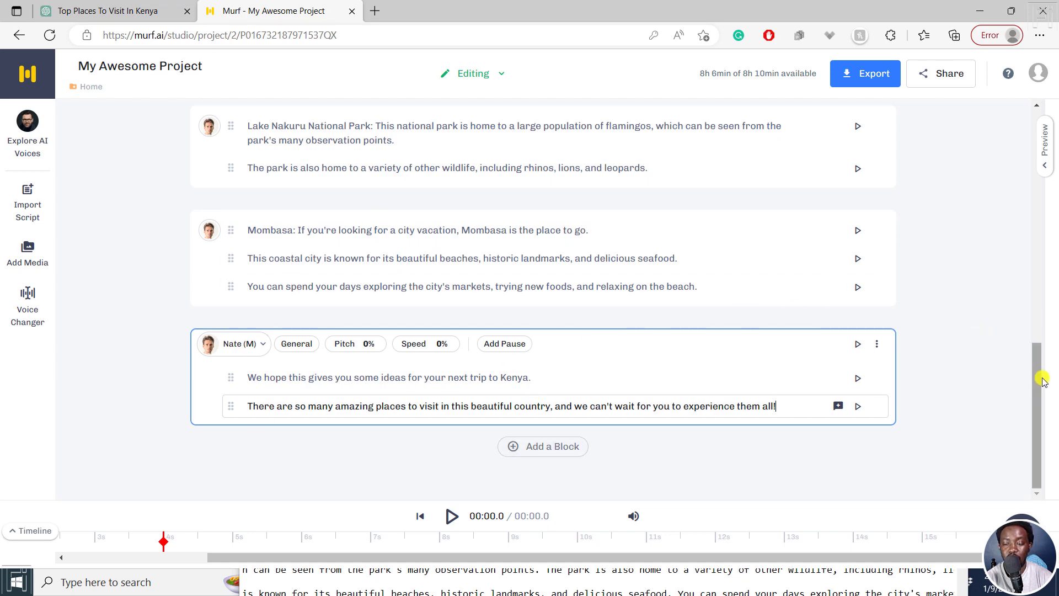
pyautogui.scroll(-3)
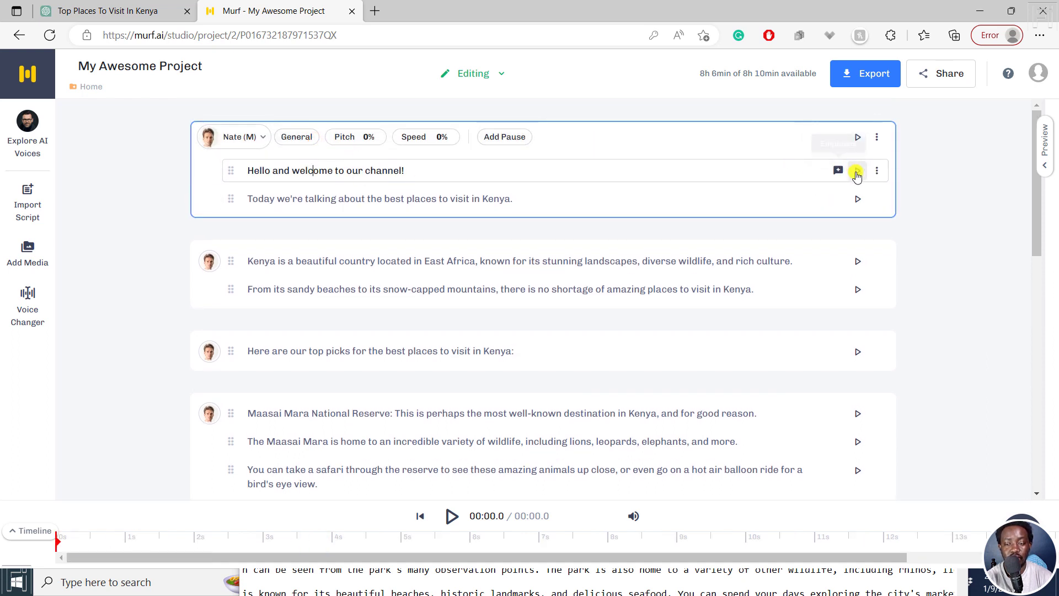
pyautogui.click(858, 170)
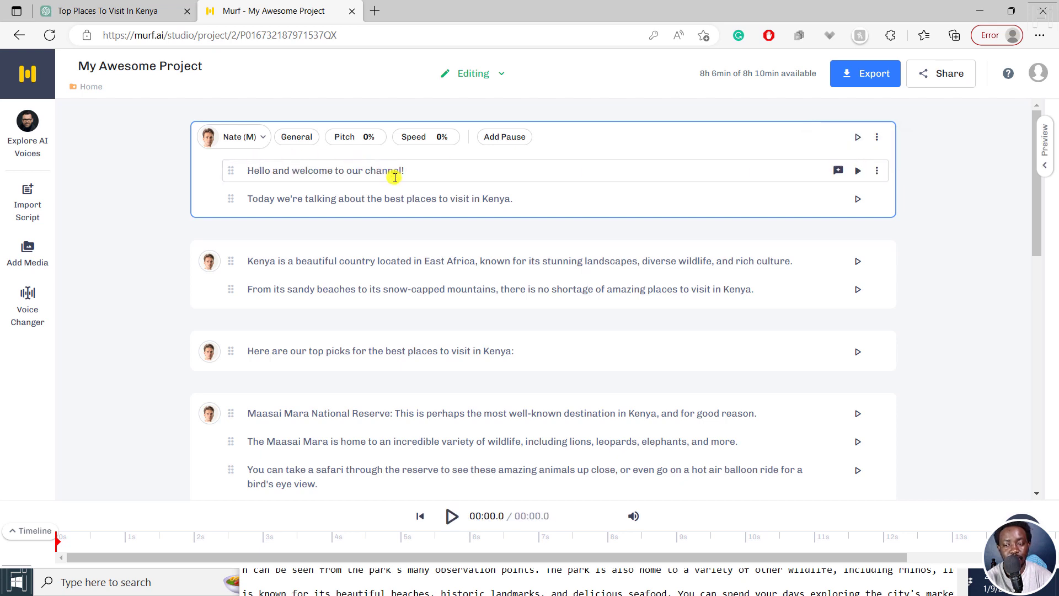
pyautogui.moveTo(859, 170)
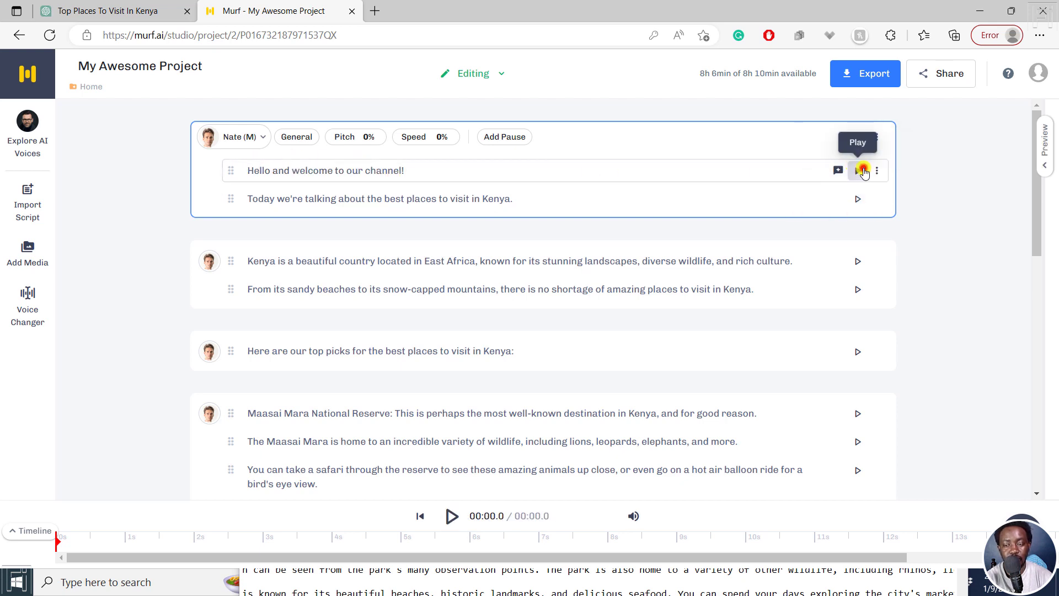
pyautogui.click(863, 170)
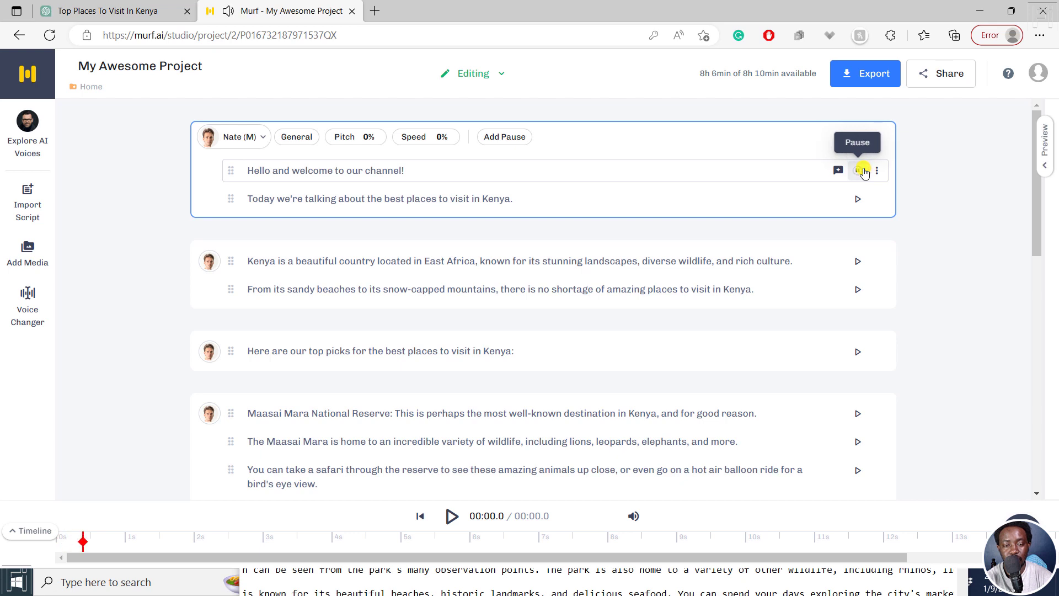
pyautogui.click(859, 170)
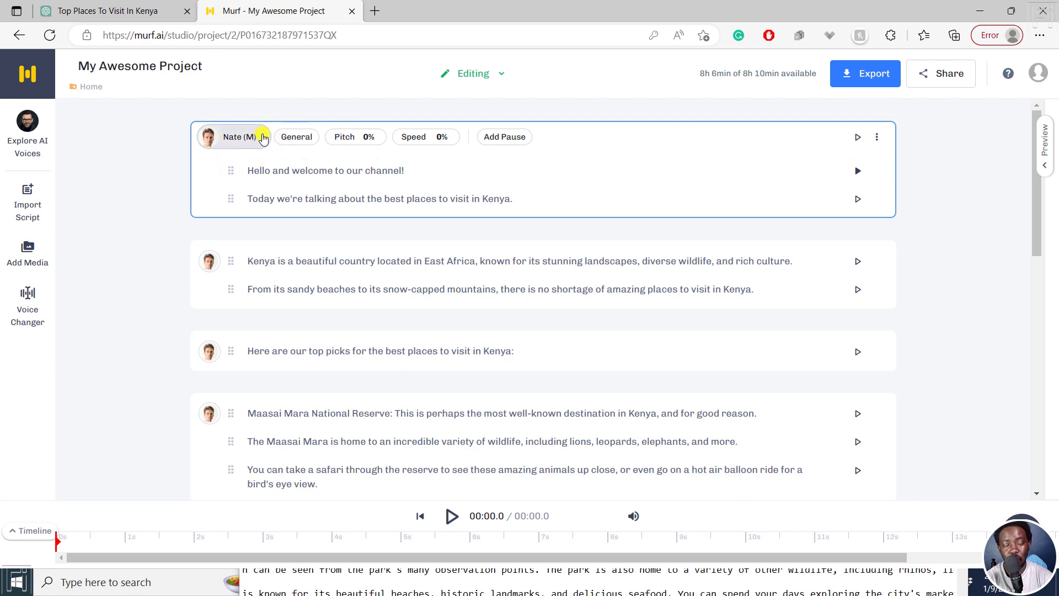
# - Preview the Terrell, Charles and Michelle voice samples in the voice gallery
pyautogui.click(236, 137)
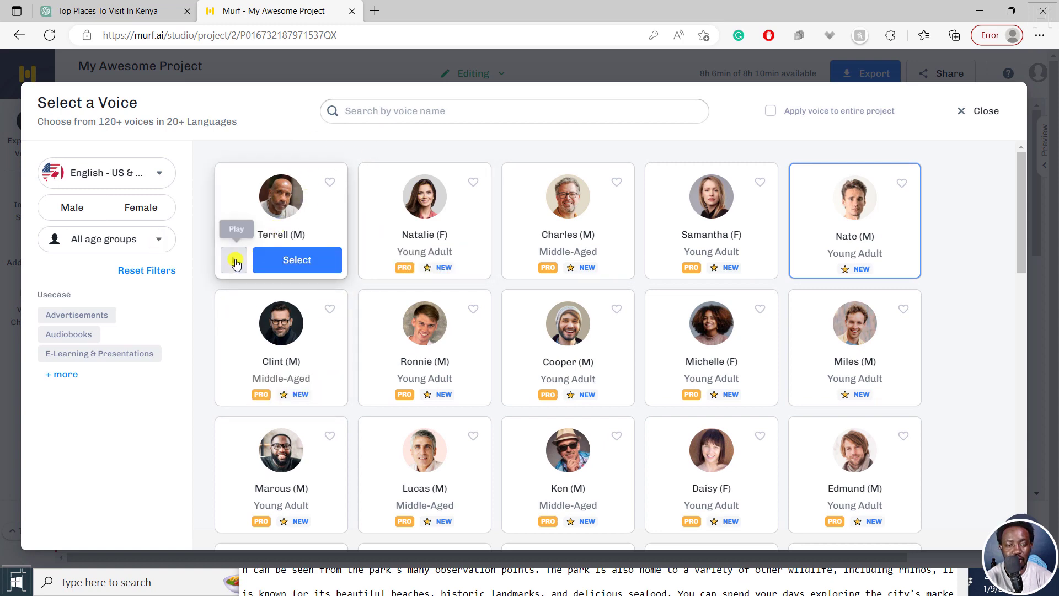
pyautogui.click(234, 260)
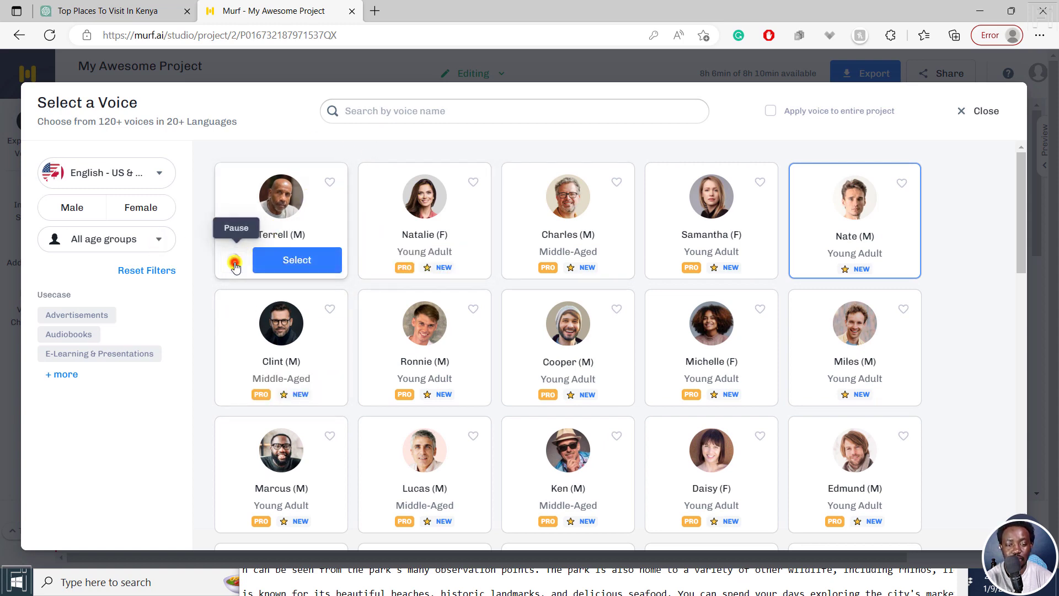
pyautogui.click(234, 260)
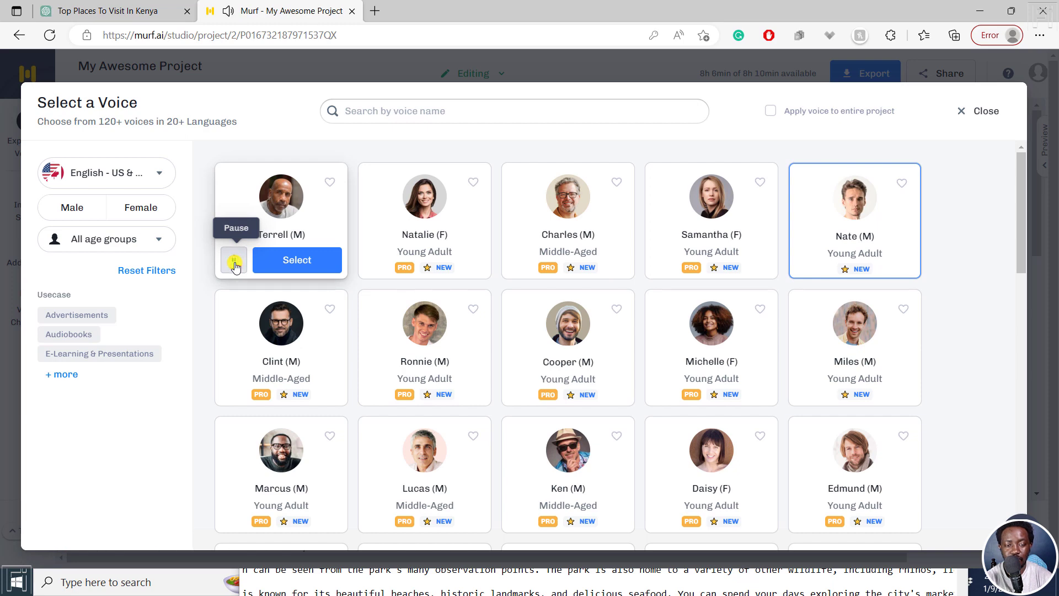
pyautogui.click(234, 260)
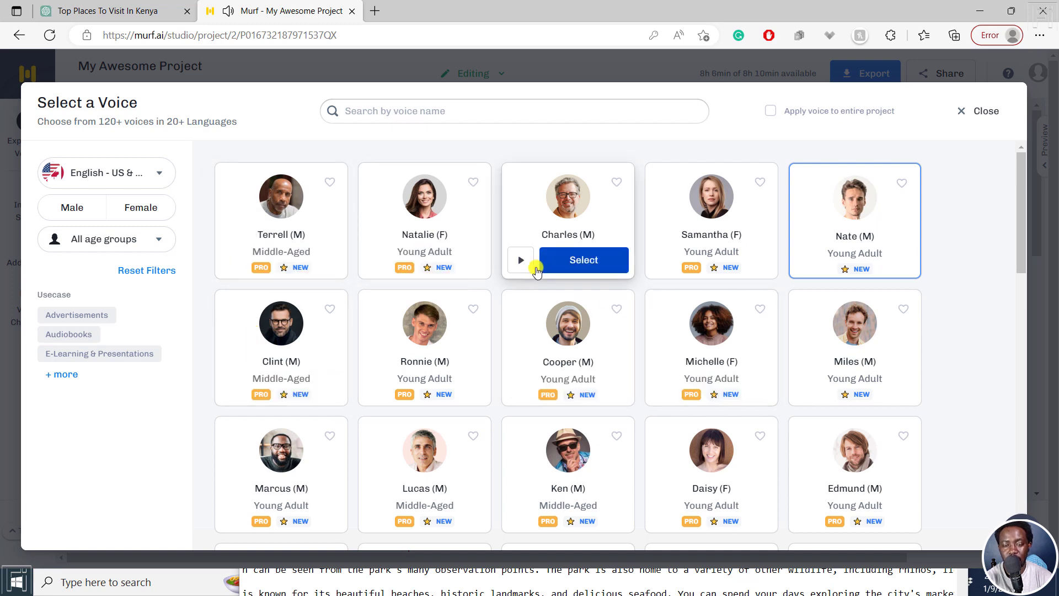
pyautogui.click(520, 260)
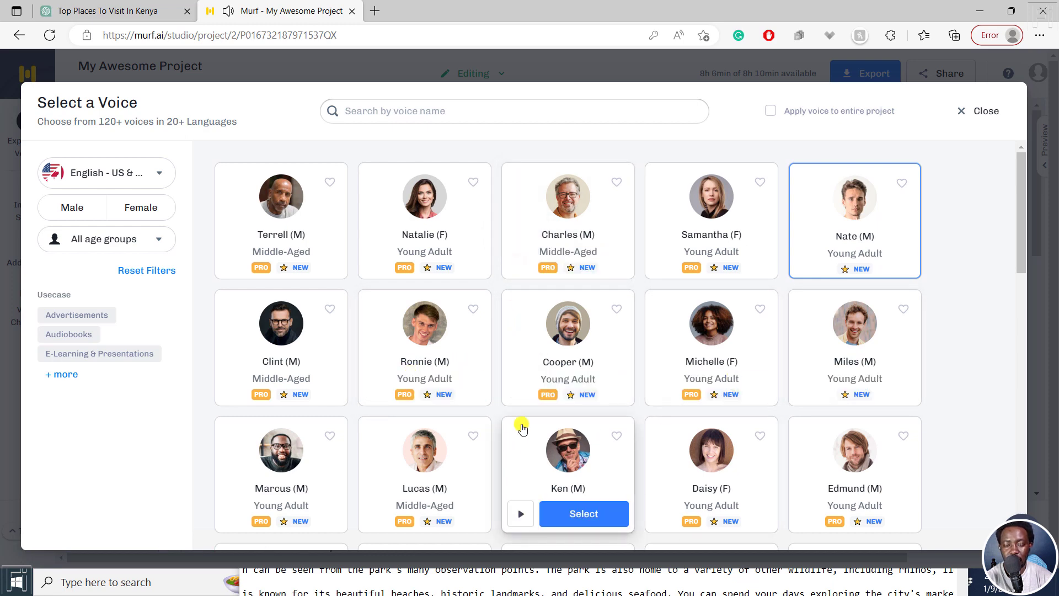
pyautogui.moveTo(666, 393)
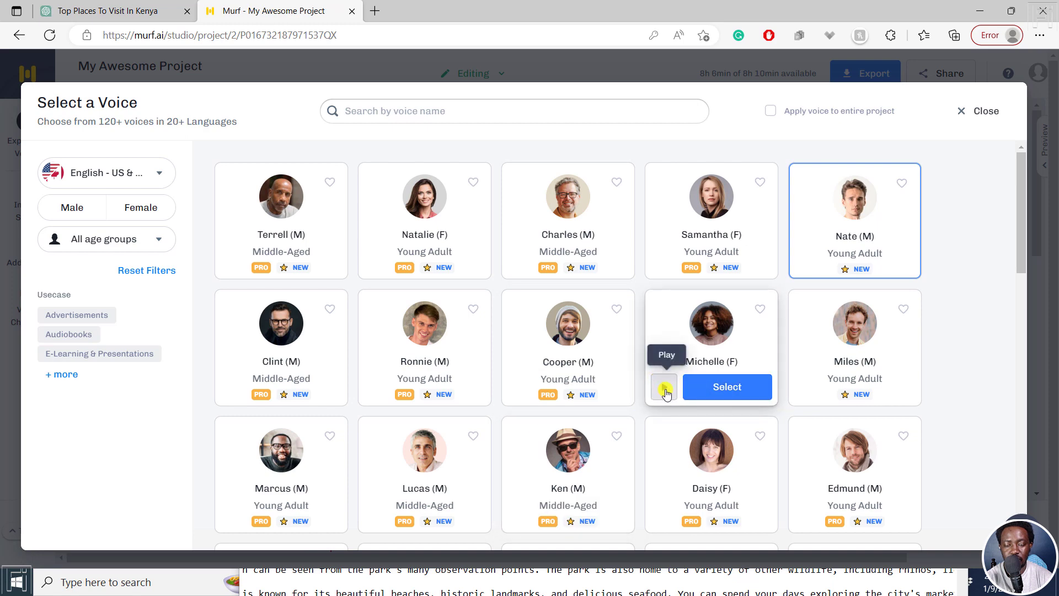
pyautogui.click(665, 386)
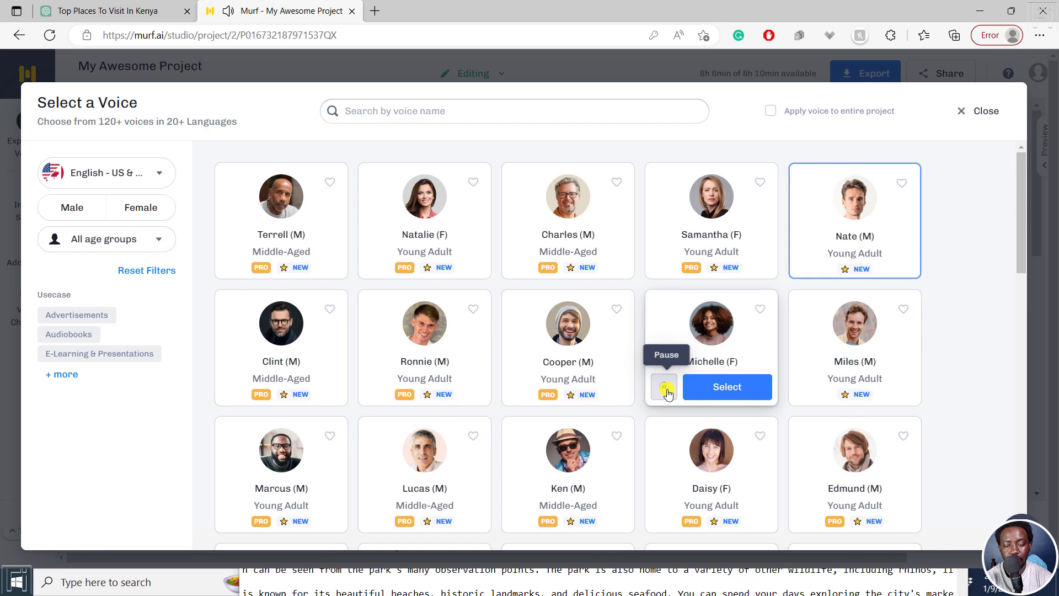
pyautogui.click(663, 388)
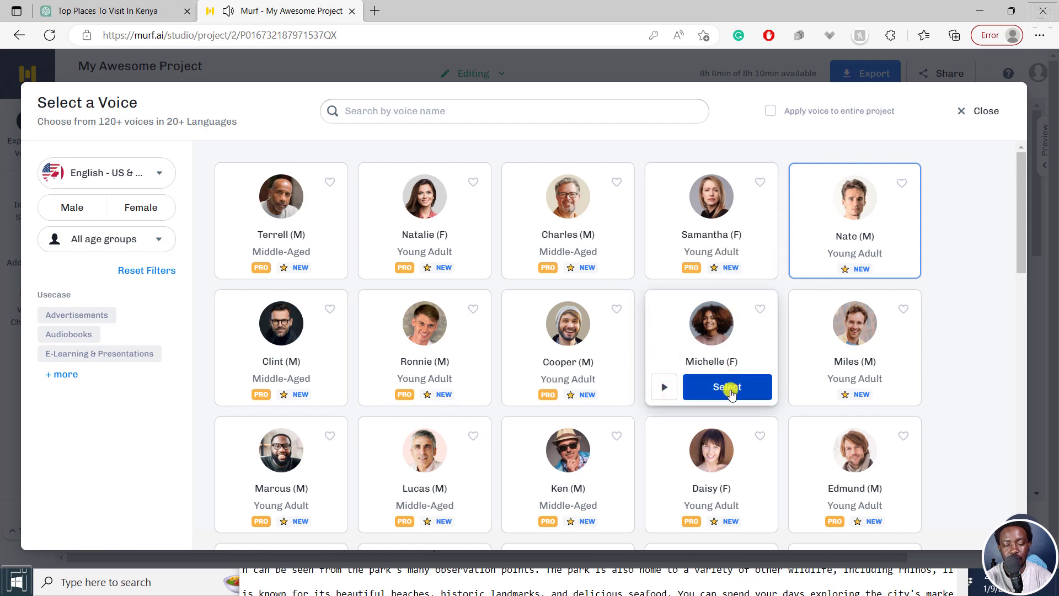
# - Select Michelle for the first block and apply her settings to every block in the project
pyautogui.click(728, 387)
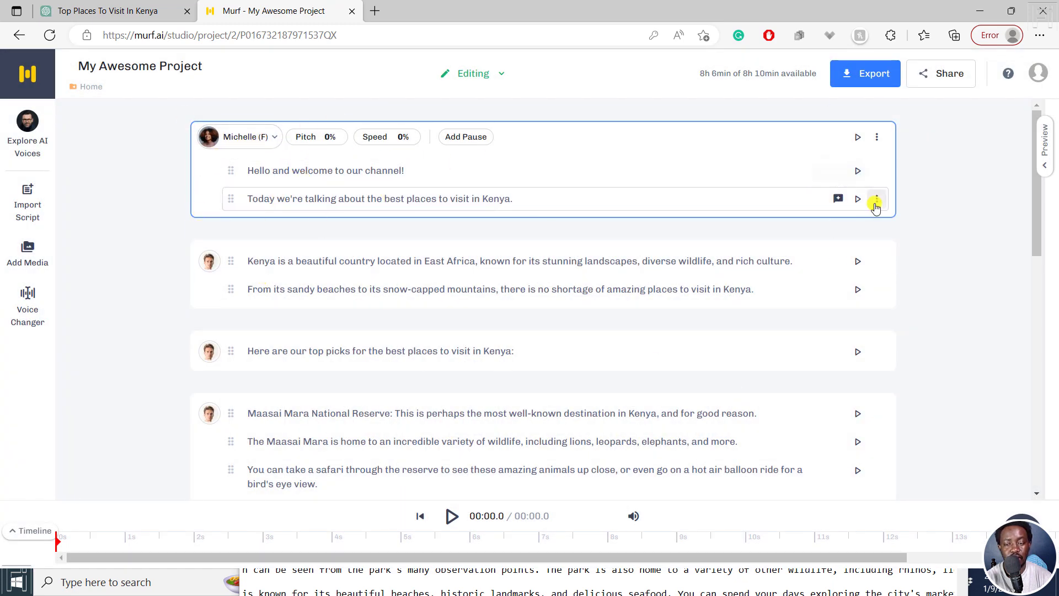
pyautogui.click(877, 137)
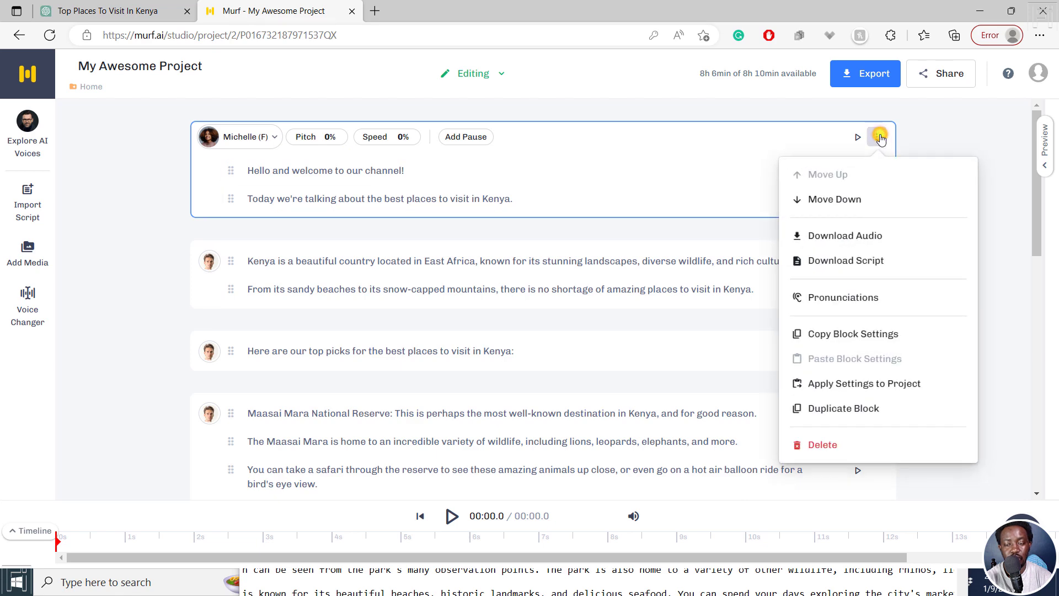
pyautogui.moveTo(883, 383)
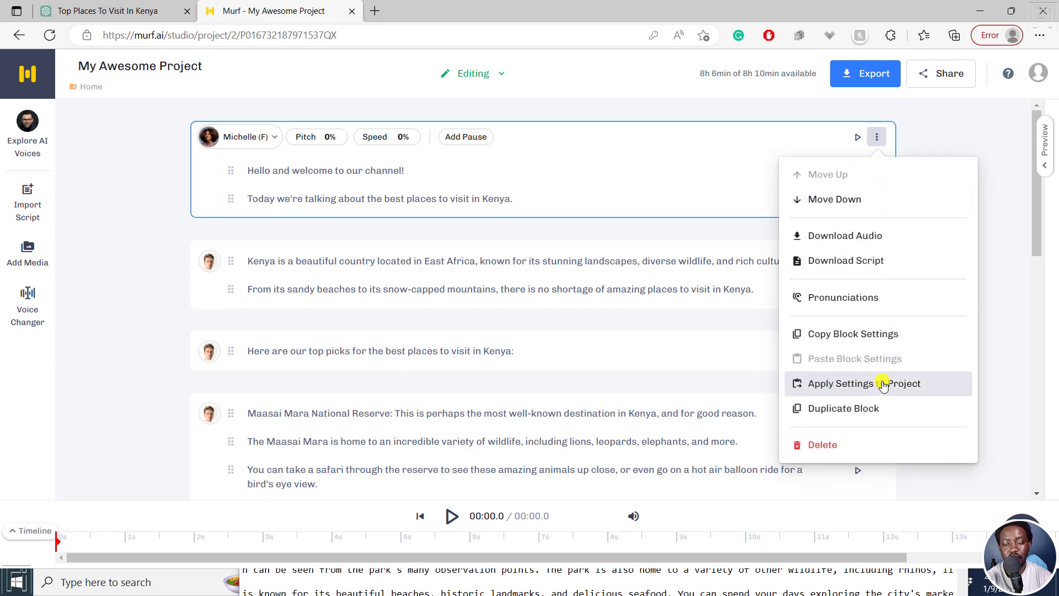
pyautogui.click(863, 383)
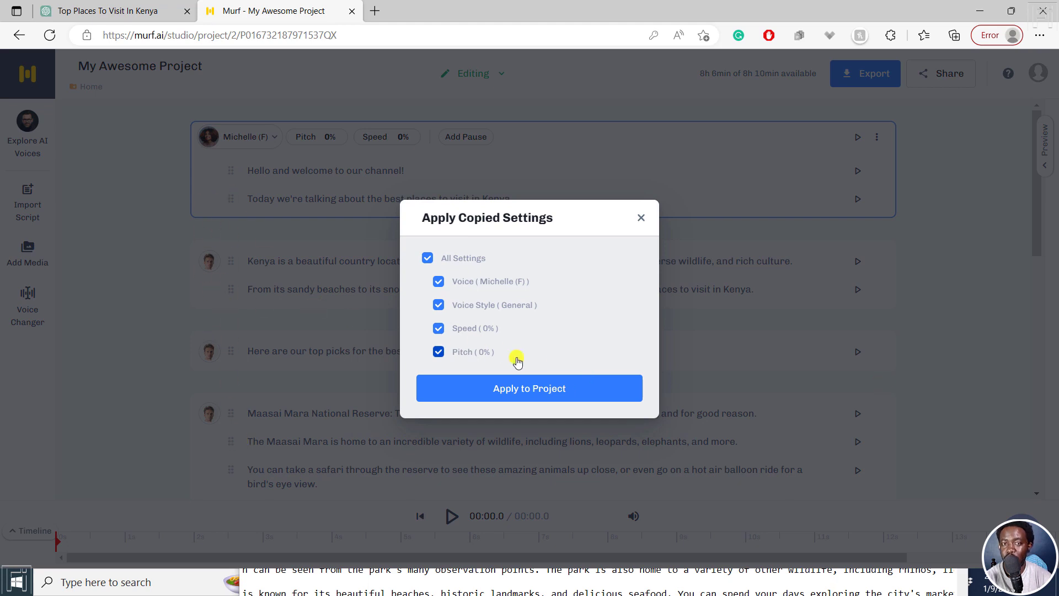
pyautogui.click(529, 388)
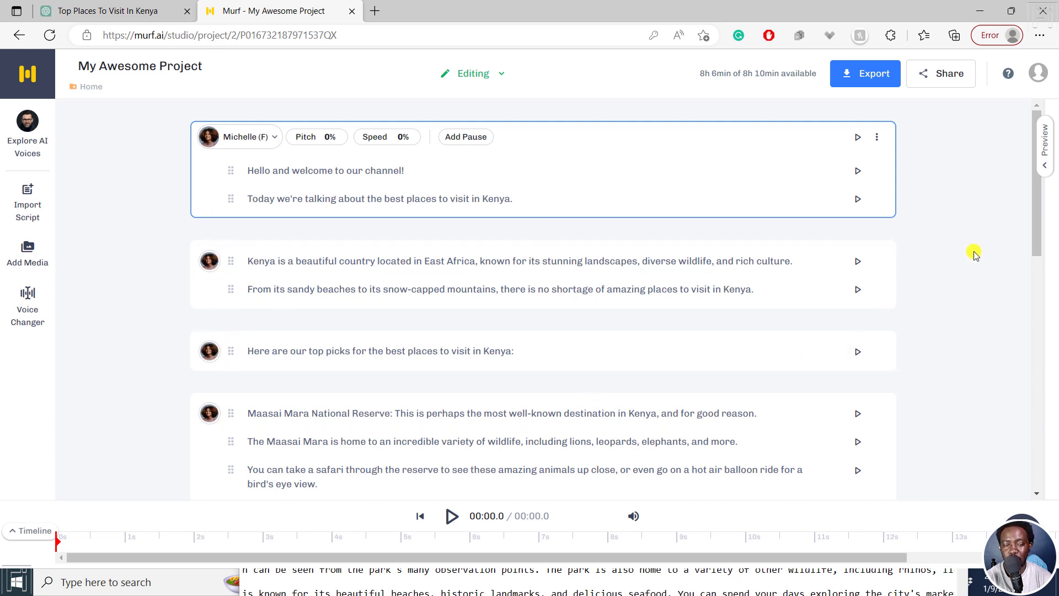
pyautogui.moveTo(500, 442)
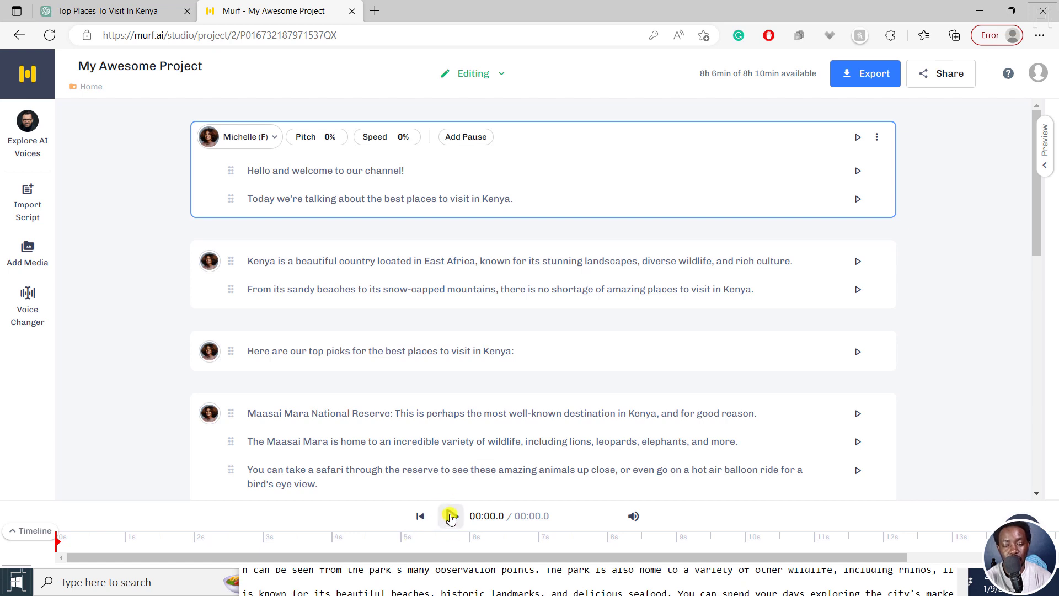
# - Generate the full 2:11 project audio and preview about 16 seconds of it
pyautogui.click(451, 515)
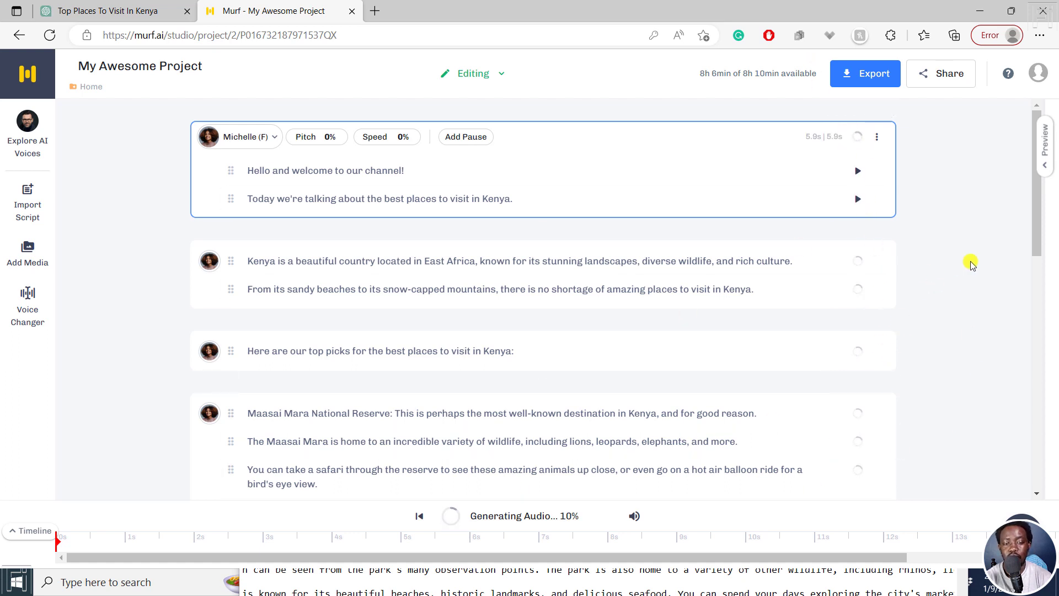
pyautogui.moveTo(1009, 320)
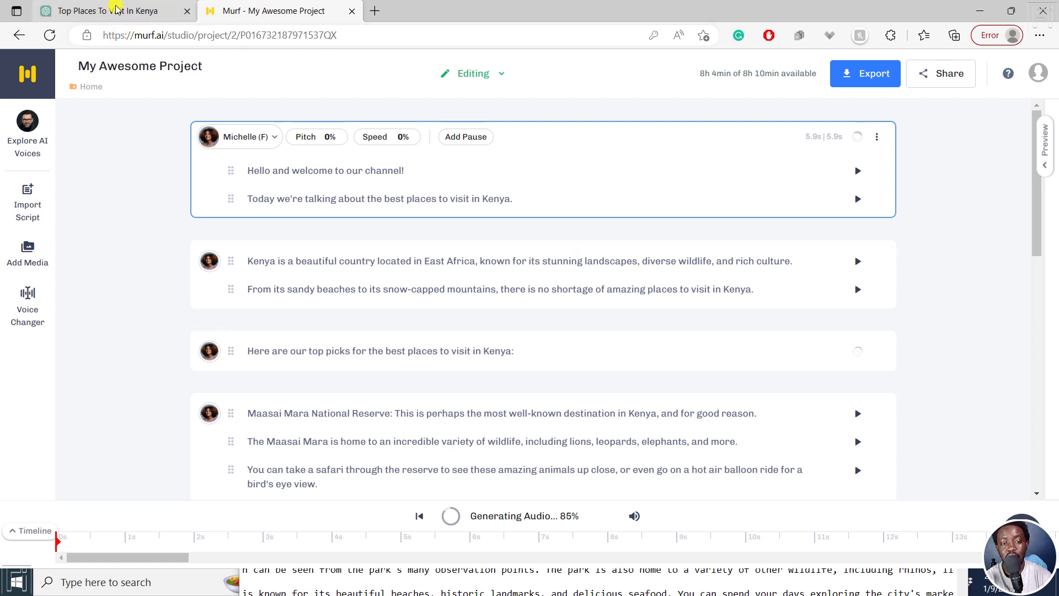
pyautogui.moveTo(108, 11)
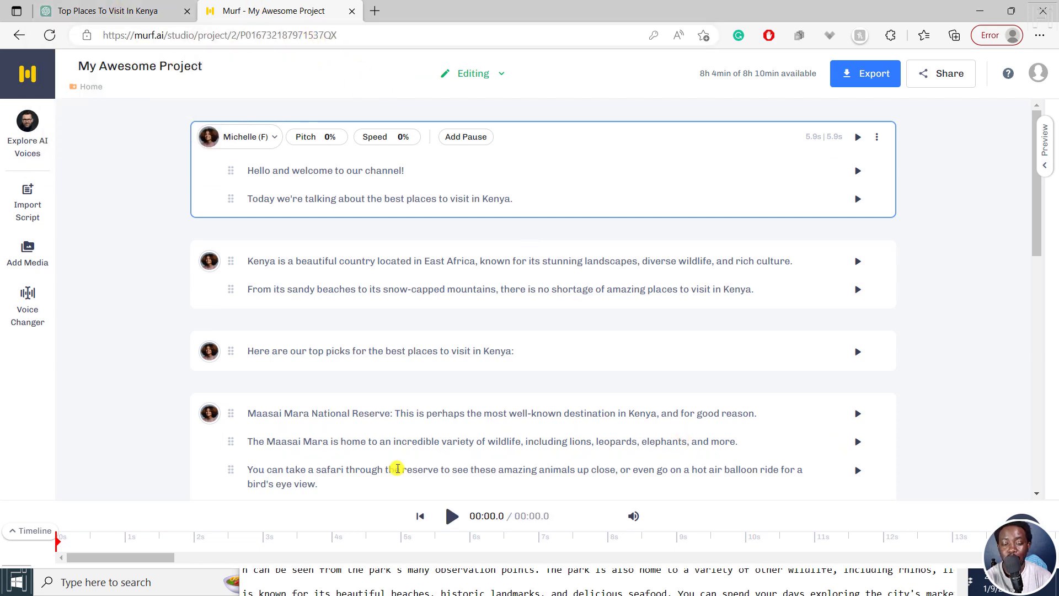
pyautogui.click(451, 515)
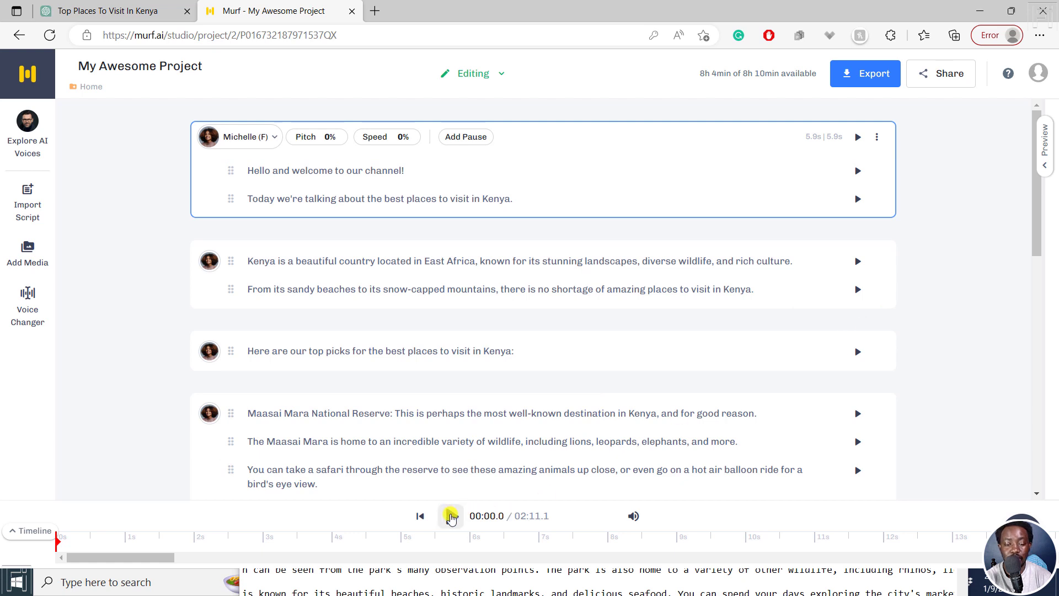
pyautogui.click(451, 515)
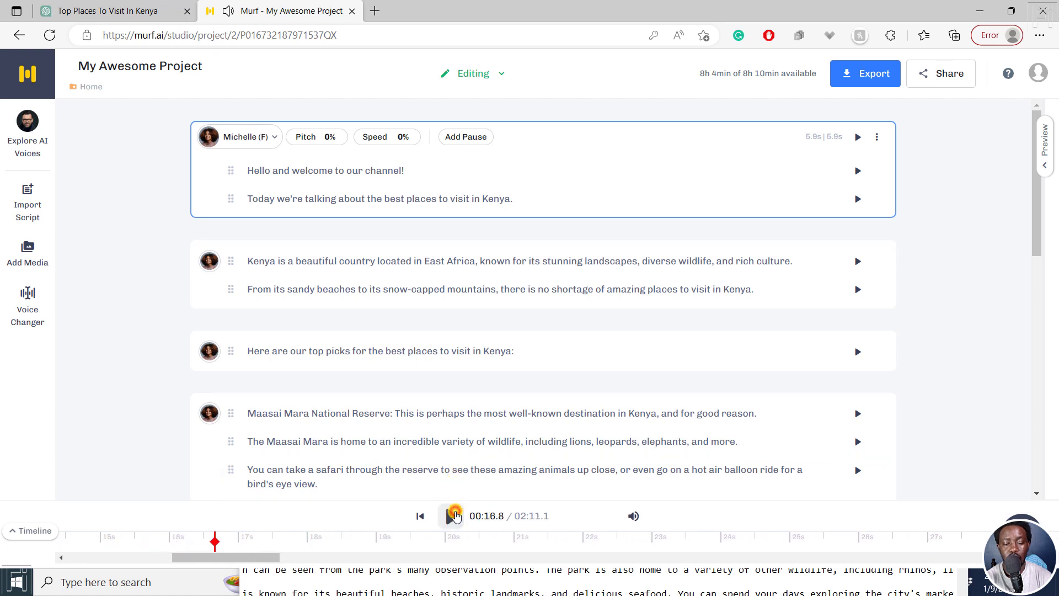
pyautogui.click(451, 516)
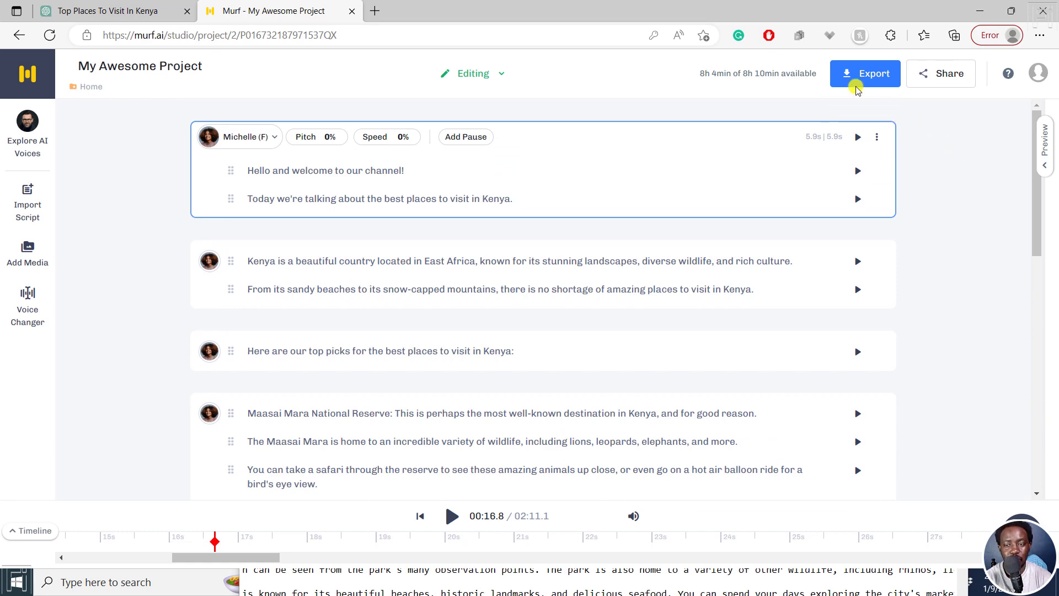
# - Export the voice-only audio as a single medium-quality mono MP3 and download it
pyautogui.click(865, 73)
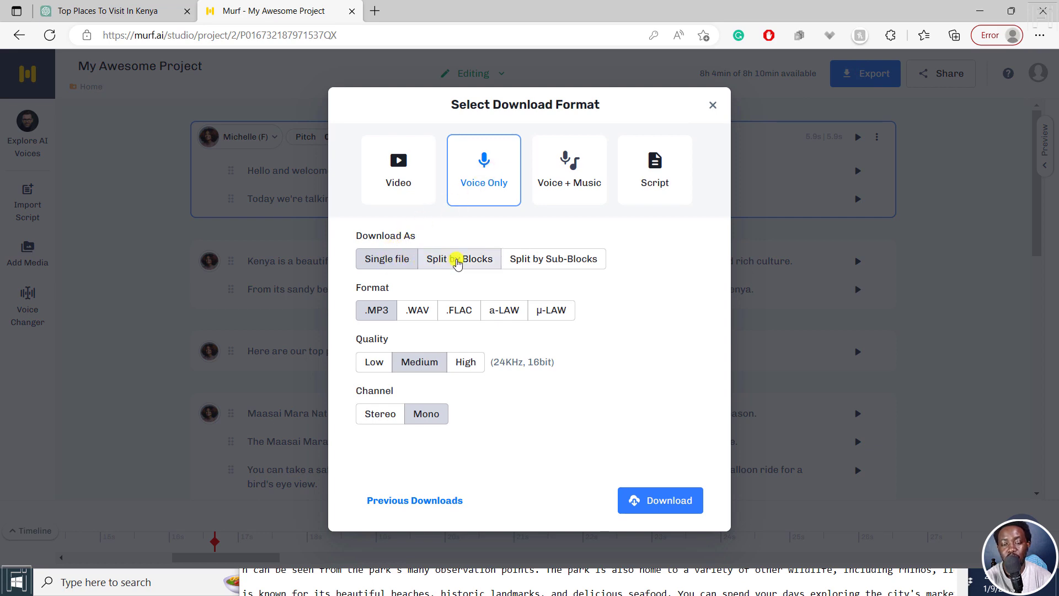
pyautogui.moveTo(577, 259)
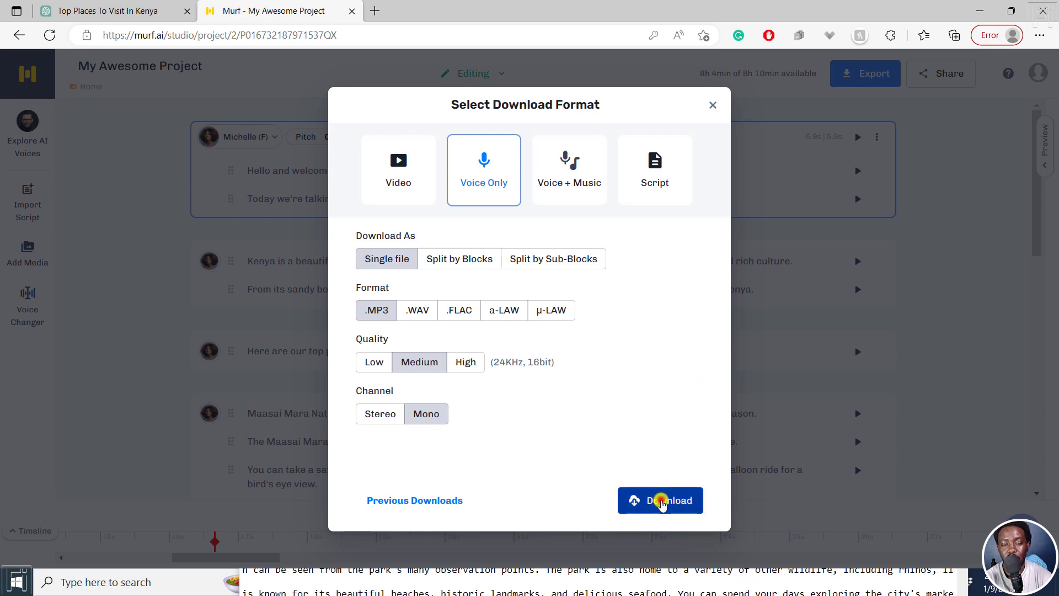
pyautogui.click(660, 501)
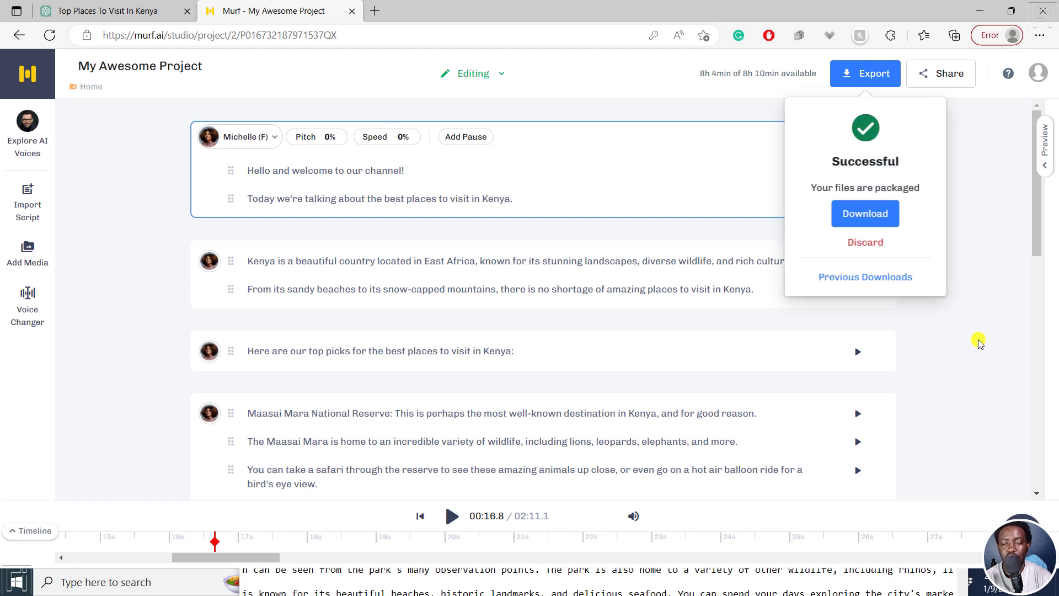
pyautogui.click(859, 218)
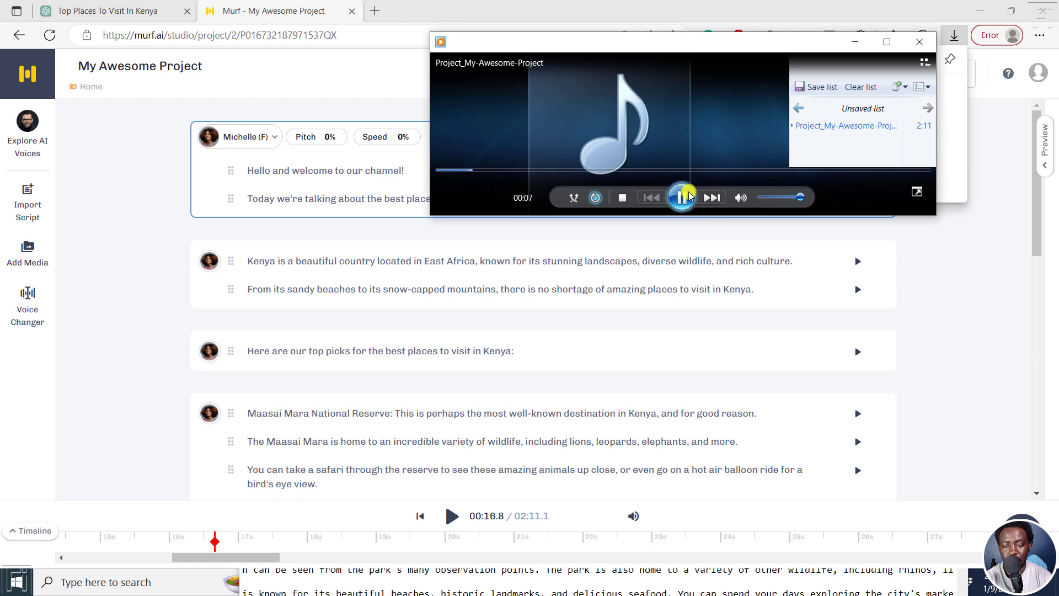
# - Check the downloaded Project_My-Awesome-Project MP3 in Windows Media Player
pyautogui.click(682, 197)
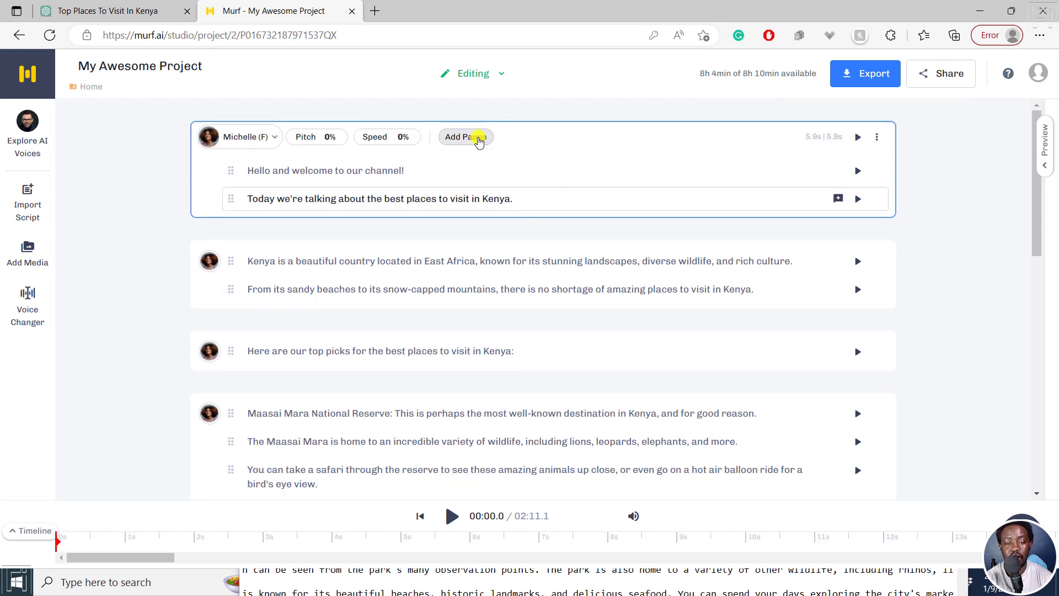
# - Insert a Medium (0.75s) pause after the sentence about the best places to visit in Kenya and regenerate it
pyautogui.click(466, 137)
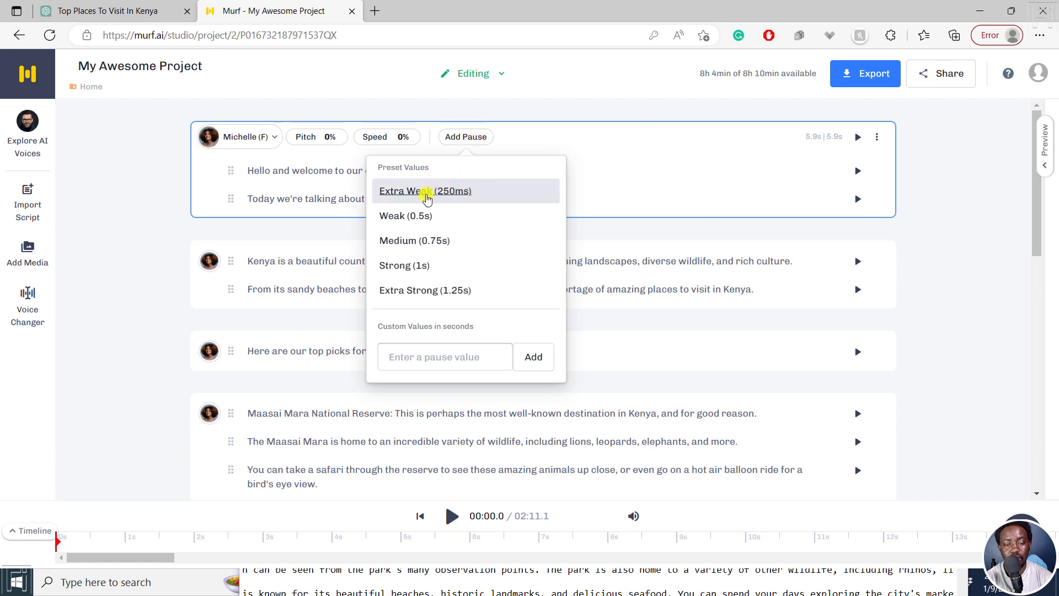
pyautogui.moveTo(420, 240)
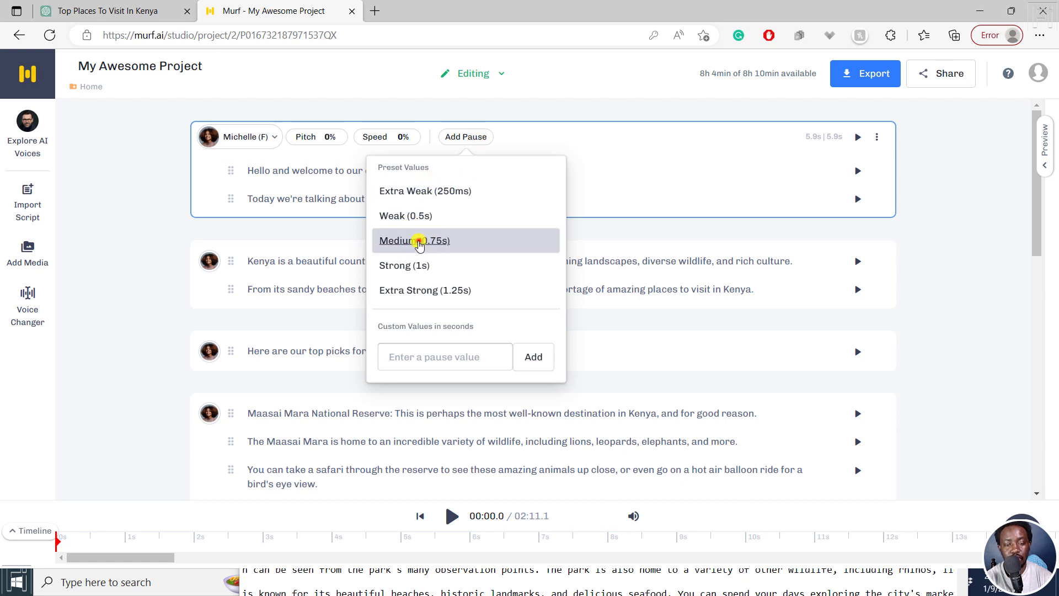
pyautogui.click(414, 241)
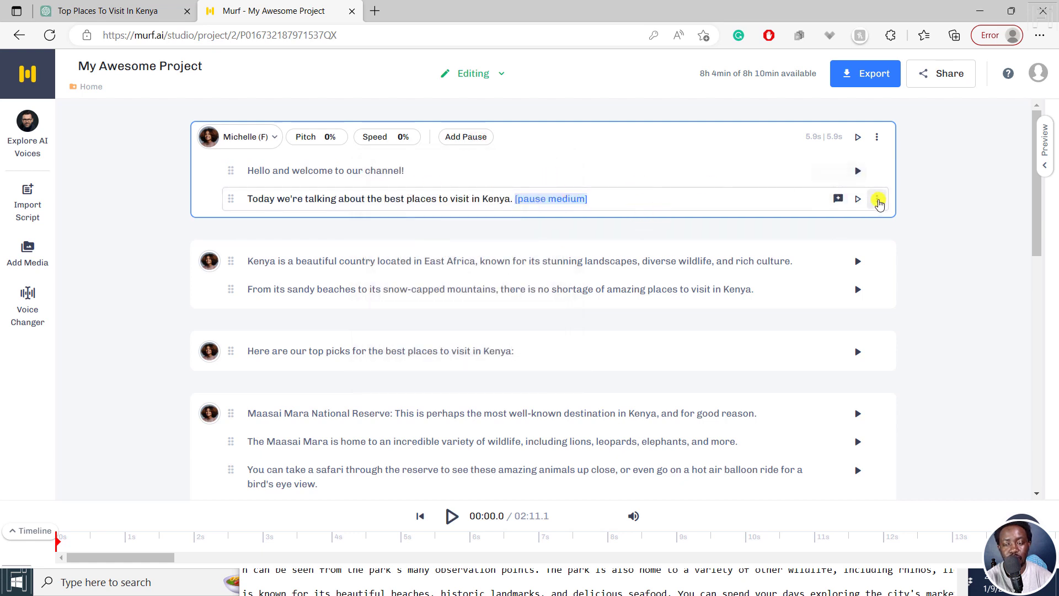
pyautogui.click(857, 199)
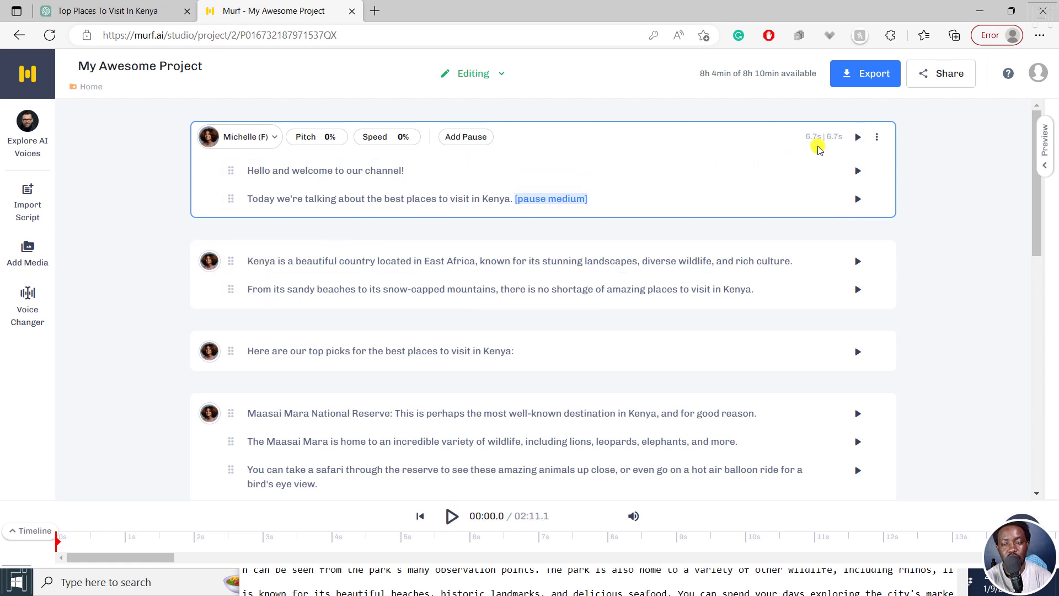
# - Play back the updated narration from the bottom player to check the new pause
pyautogui.click(325, 170)
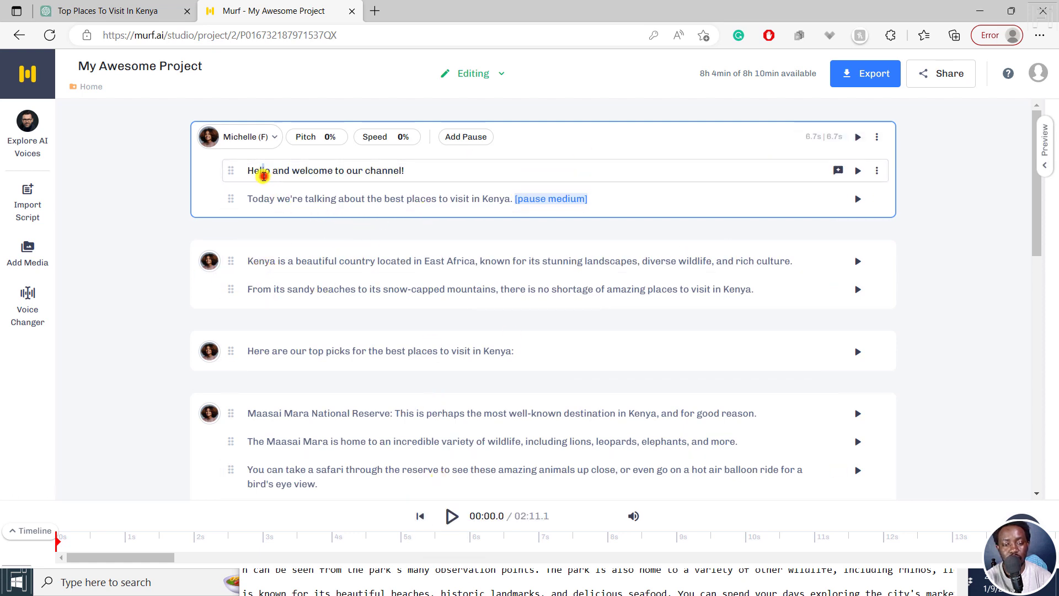
pyautogui.click(451, 516)
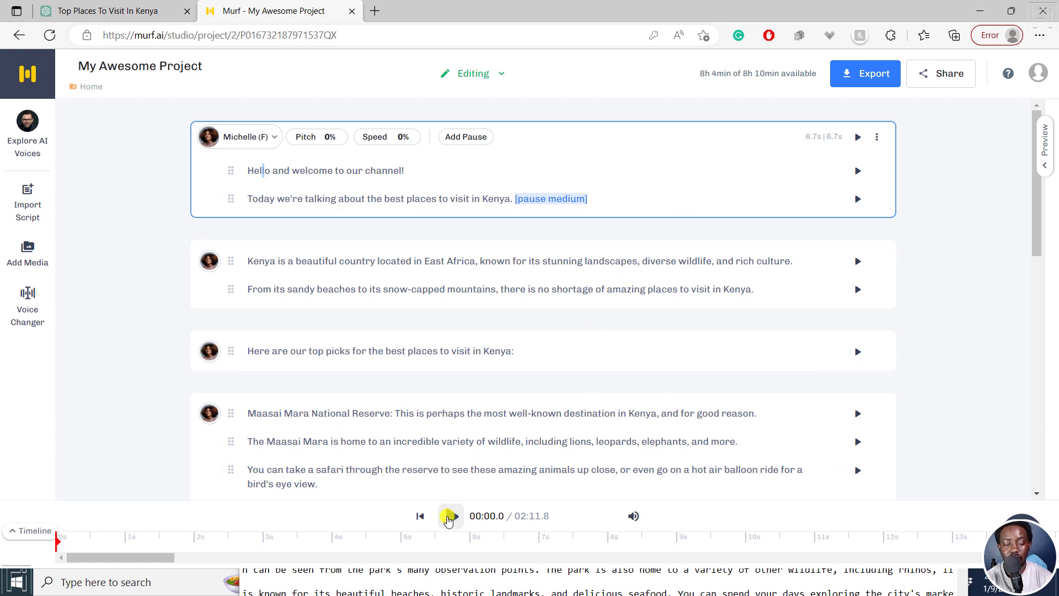
pyautogui.click(450, 515)
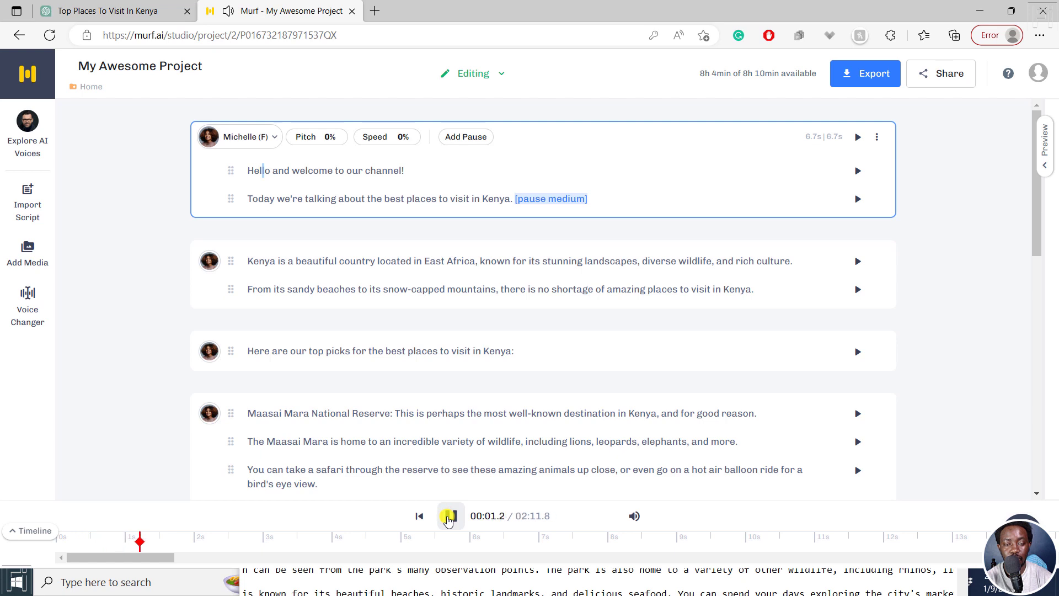
pyautogui.click(450, 515)
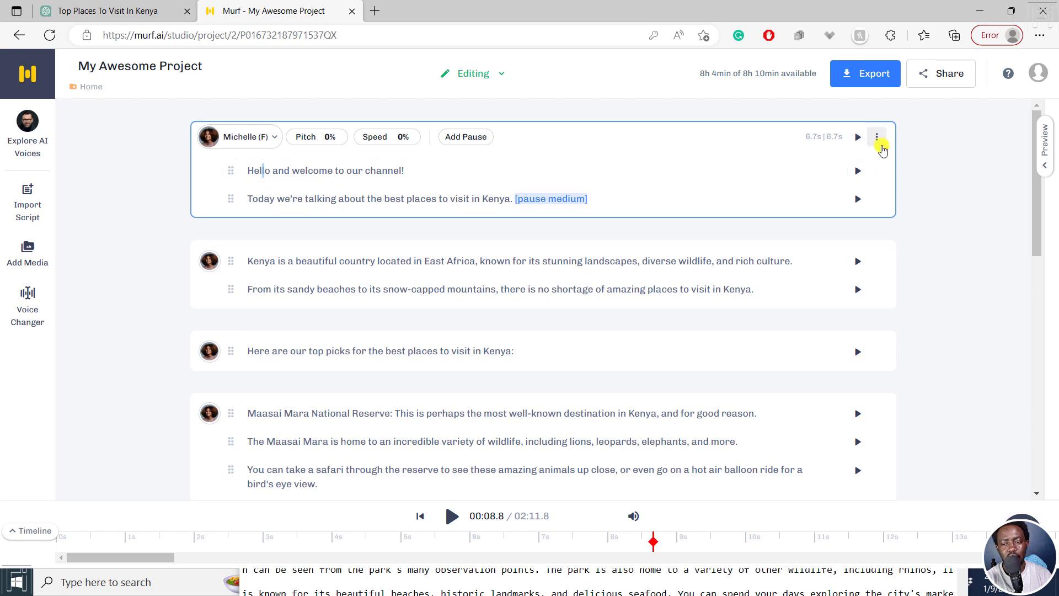
pyautogui.click(876, 136)
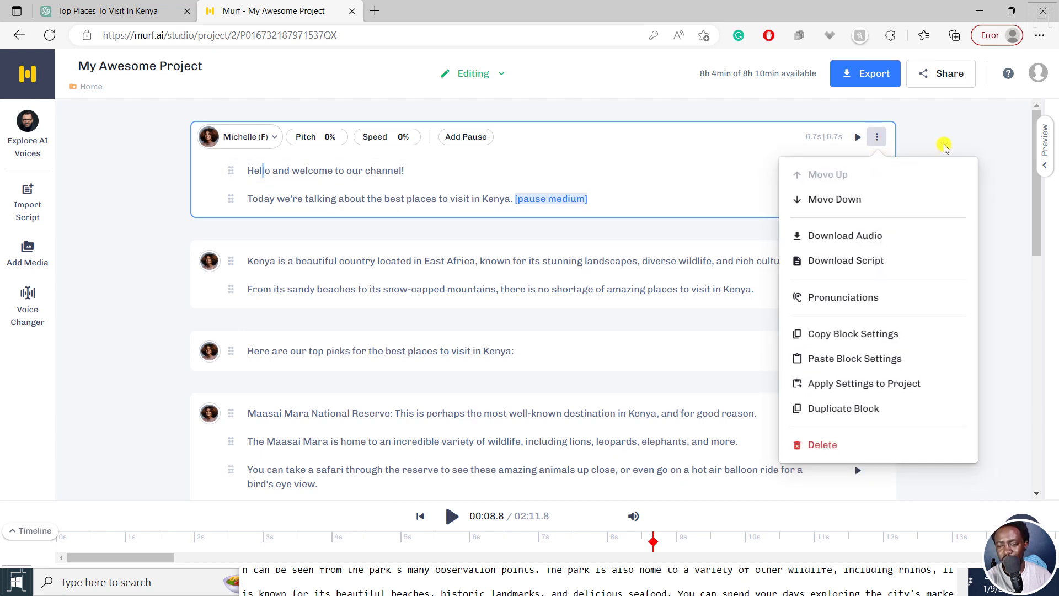
pyautogui.moveTo(853, 297)
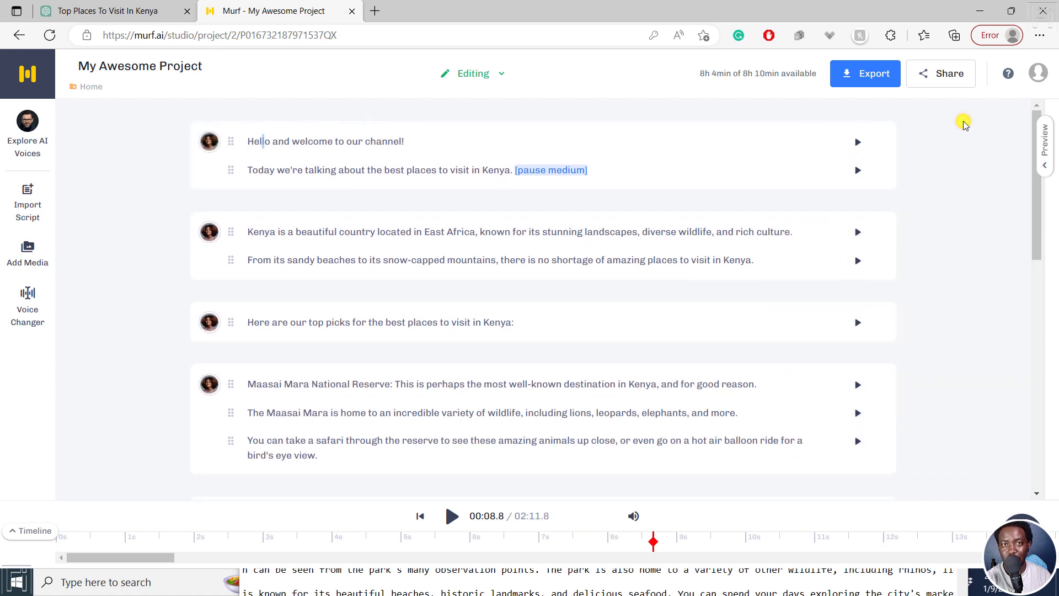
pyautogui.click(140, 65)
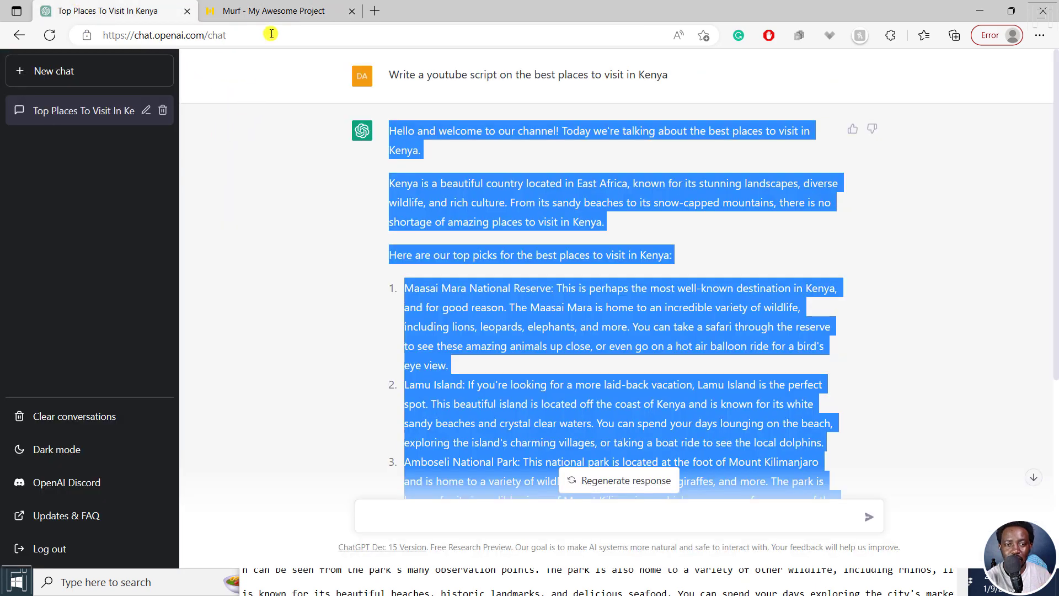
pyautogui.click(277, 11)
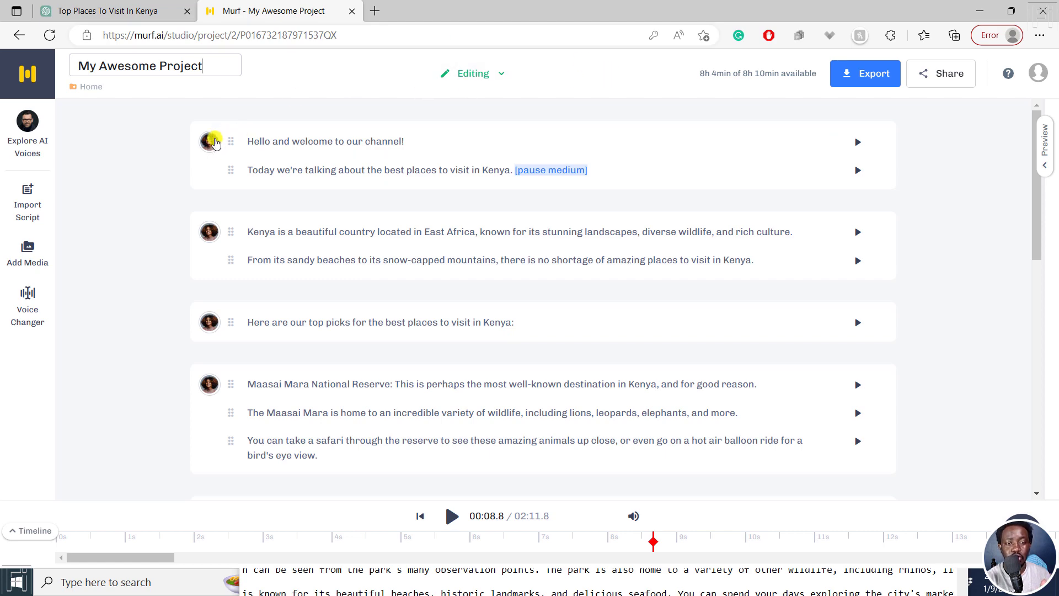
pyautogui.click(209, 141)
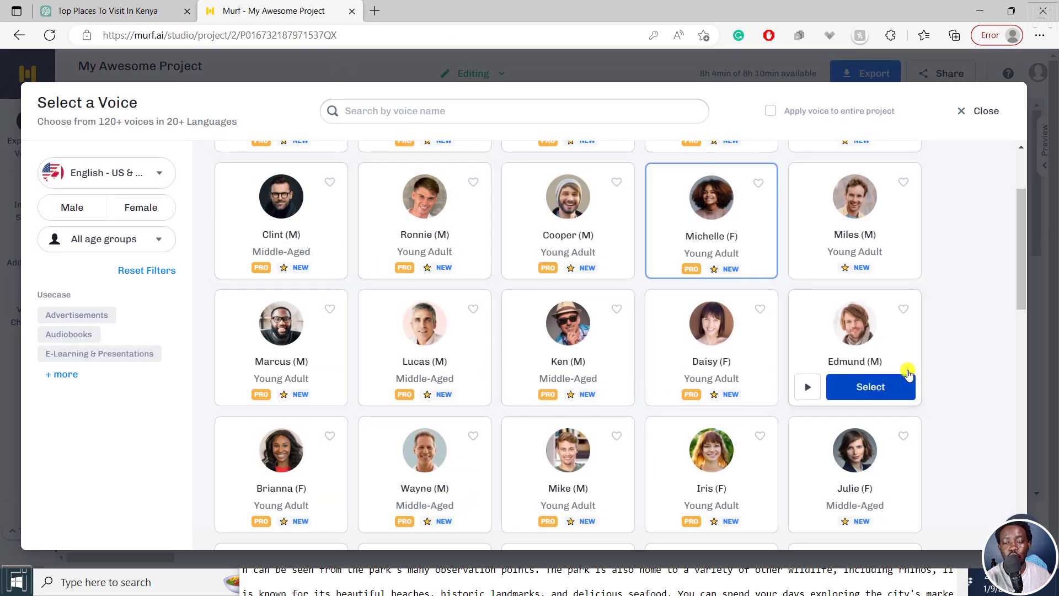
pyautogui.scroll(-3)
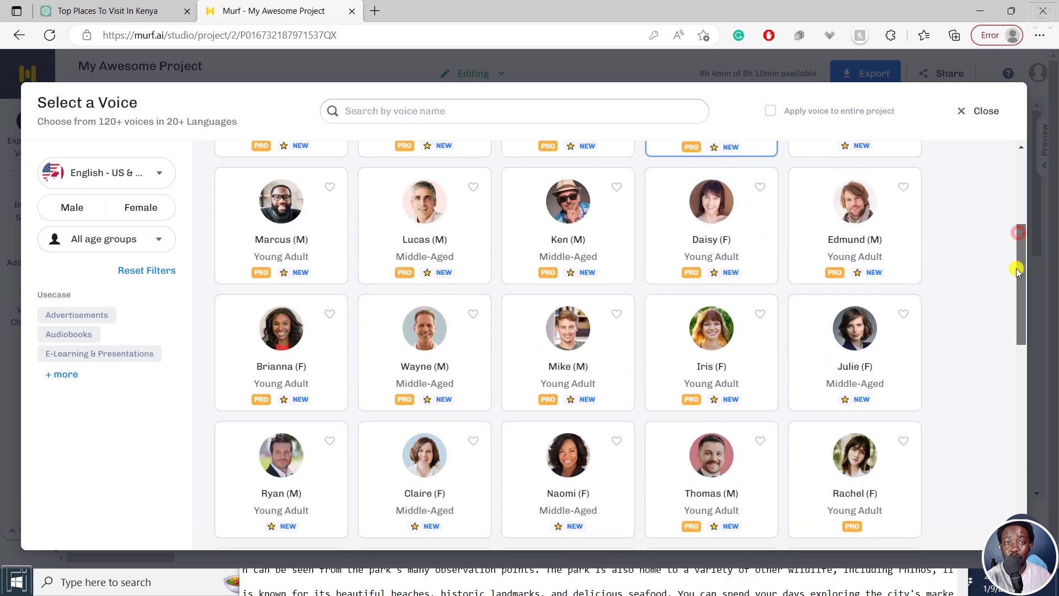
pyautogui.scroll(-3)
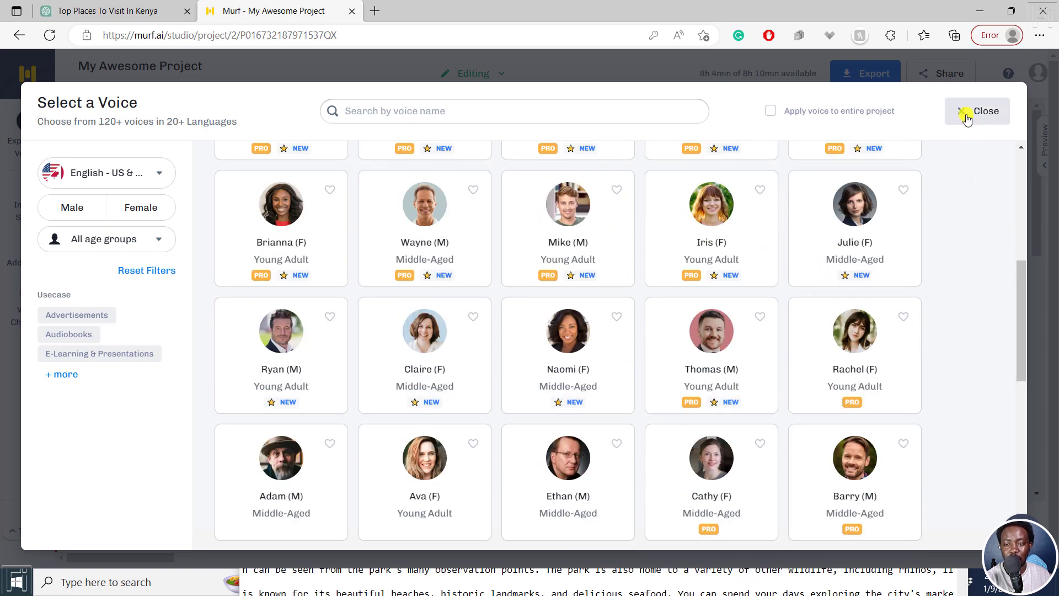
pyautogui.click(977, 111)
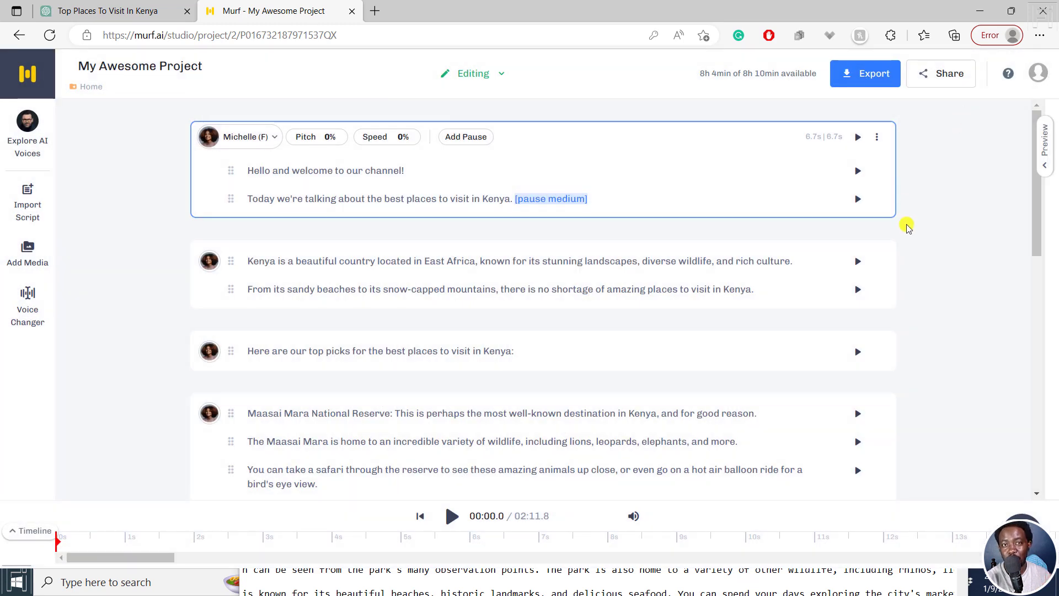